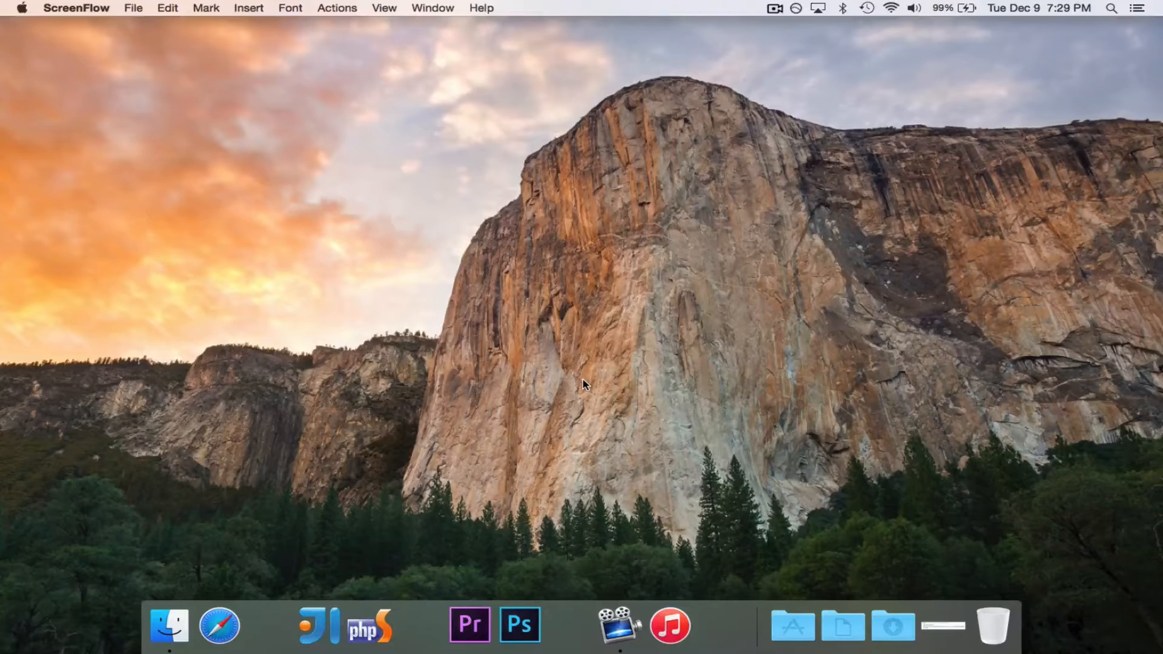
mouse_move(771, 384)
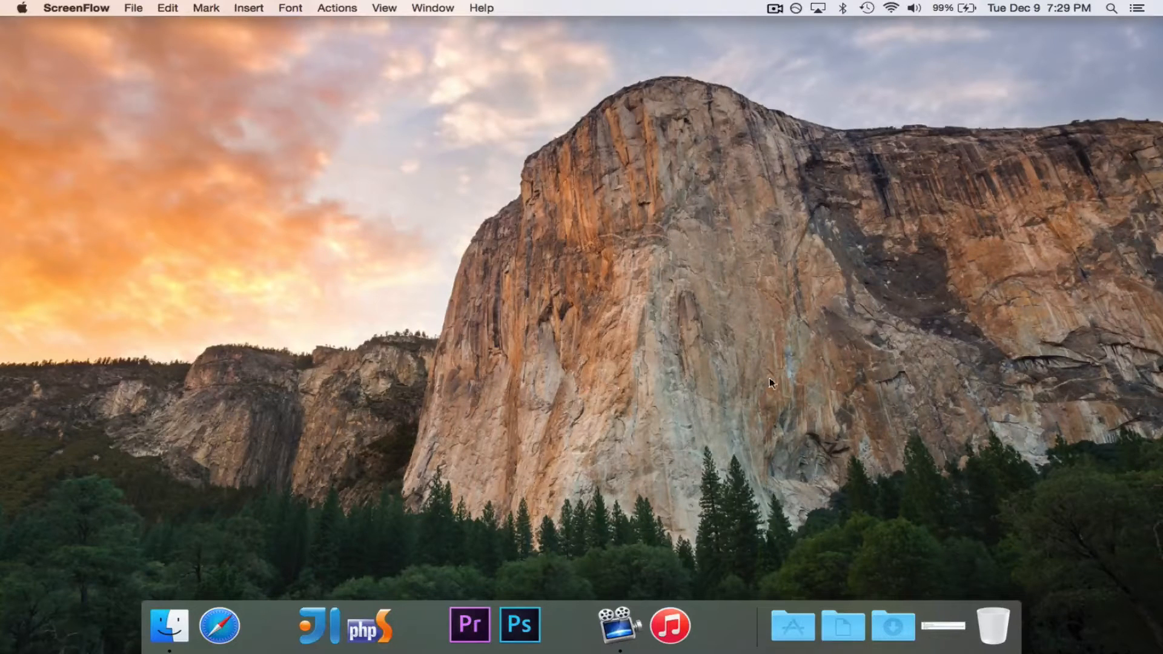
mouse_move(791, 625)
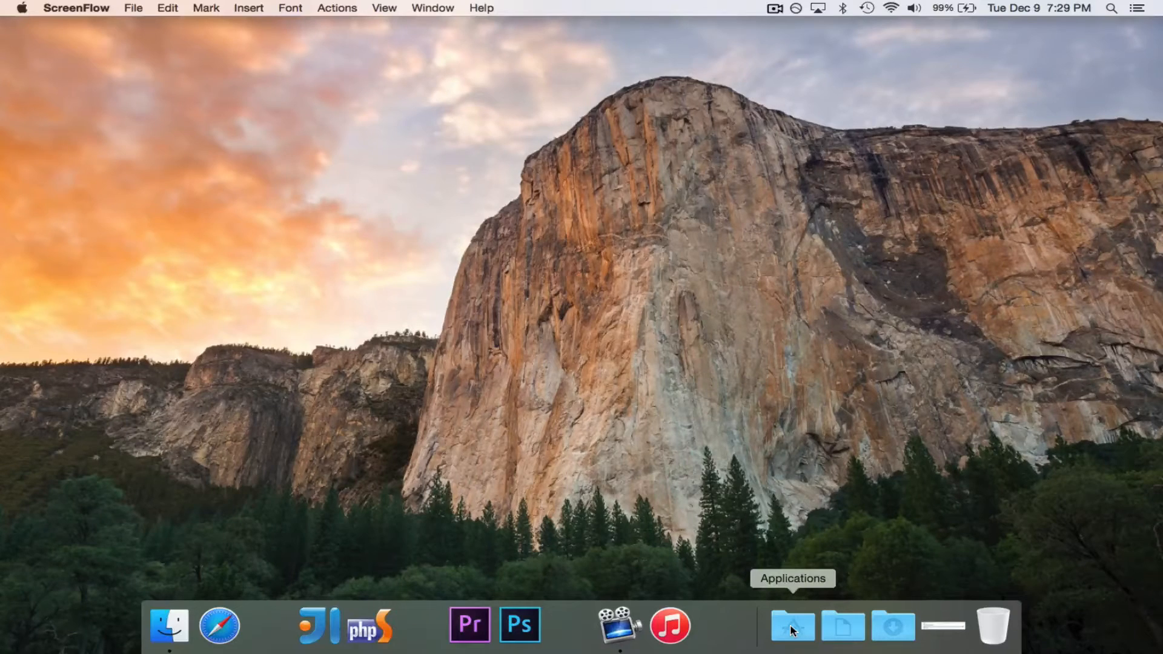
Show the Applications folder's app grid from the Dock.
left_click(791, 625)
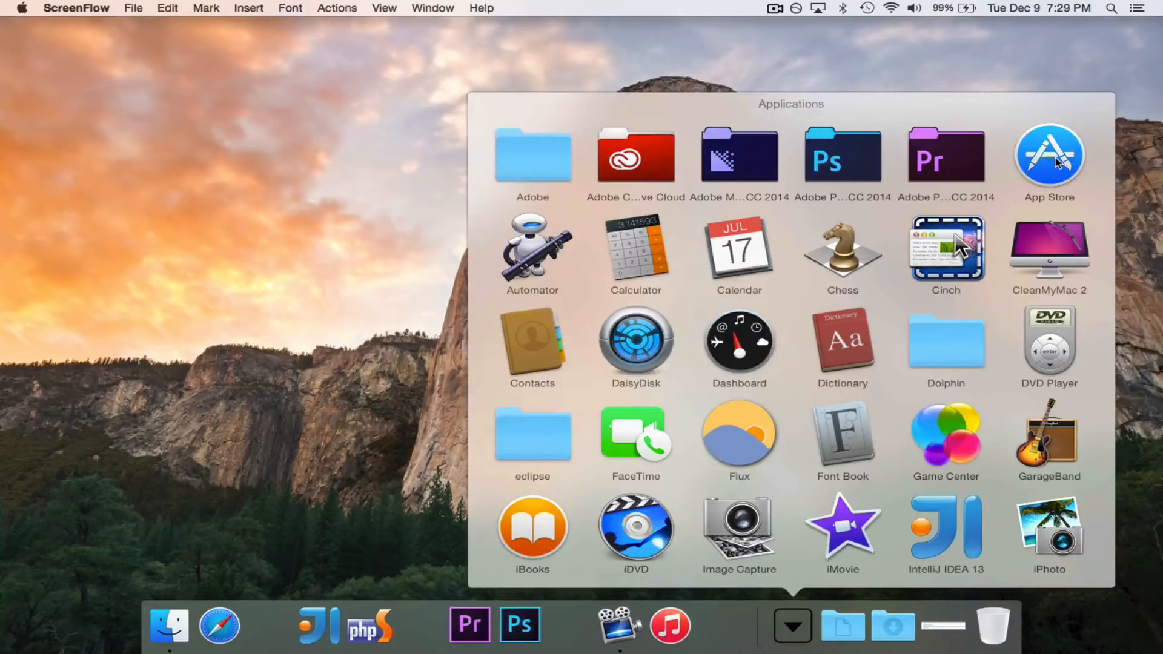
Search the App Store for 'xcode', view the Xcode details page, then return to the Applications grid.
left_click(1049, 154)
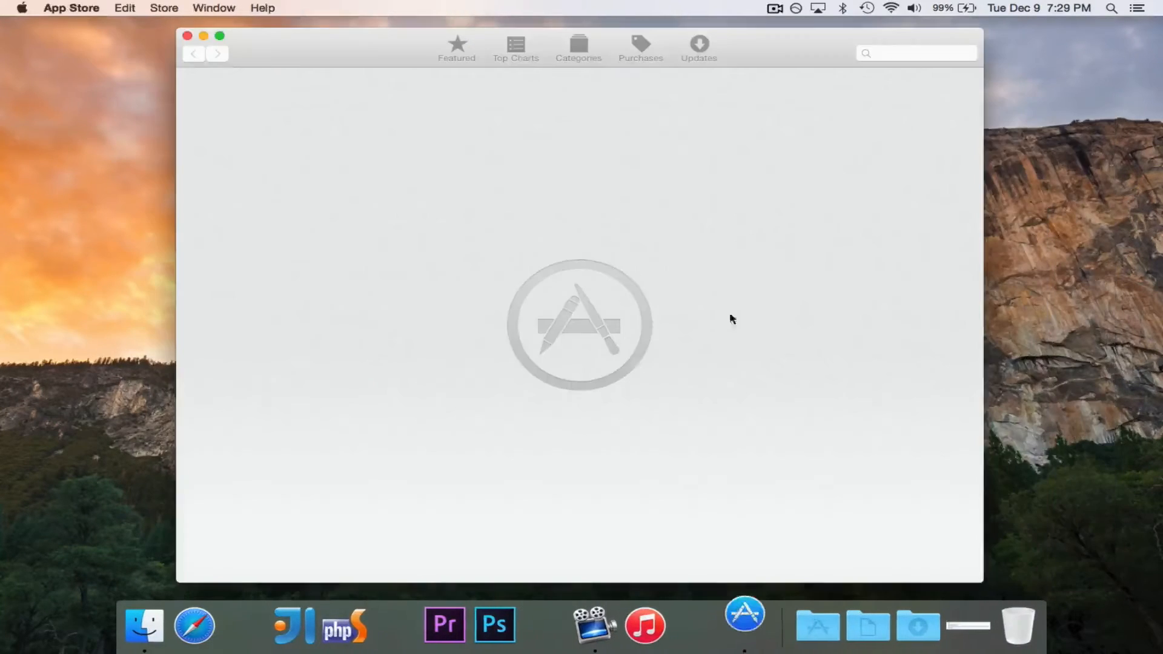
left_click(456, 47)
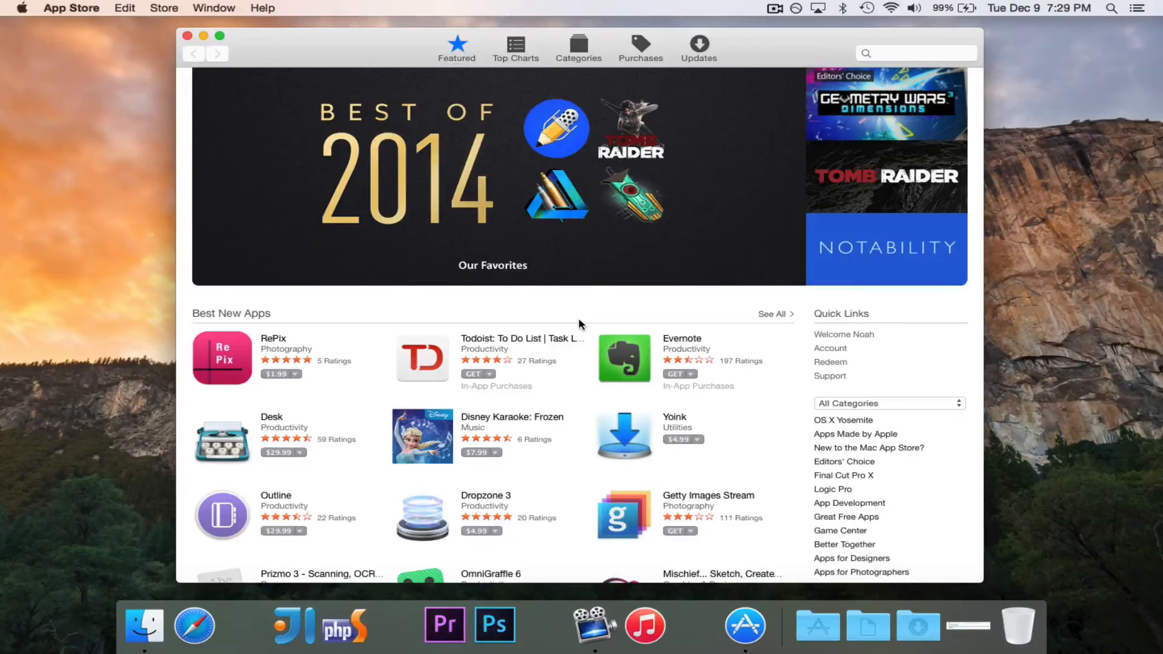
mouse_move(928, 50)
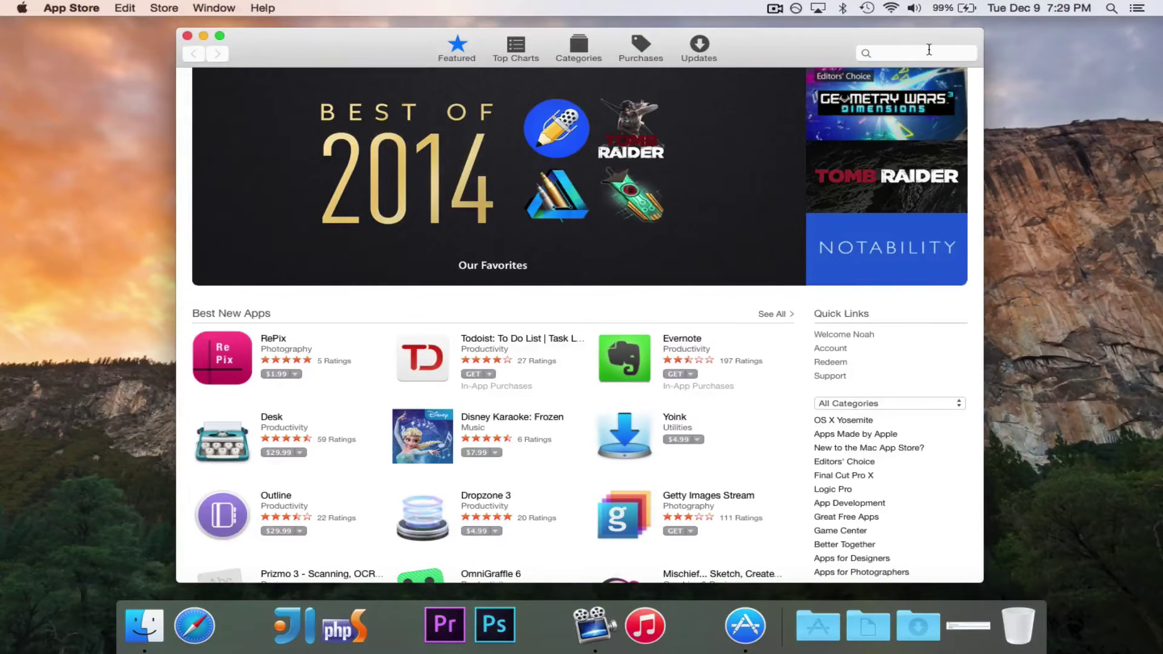
type("xcode")
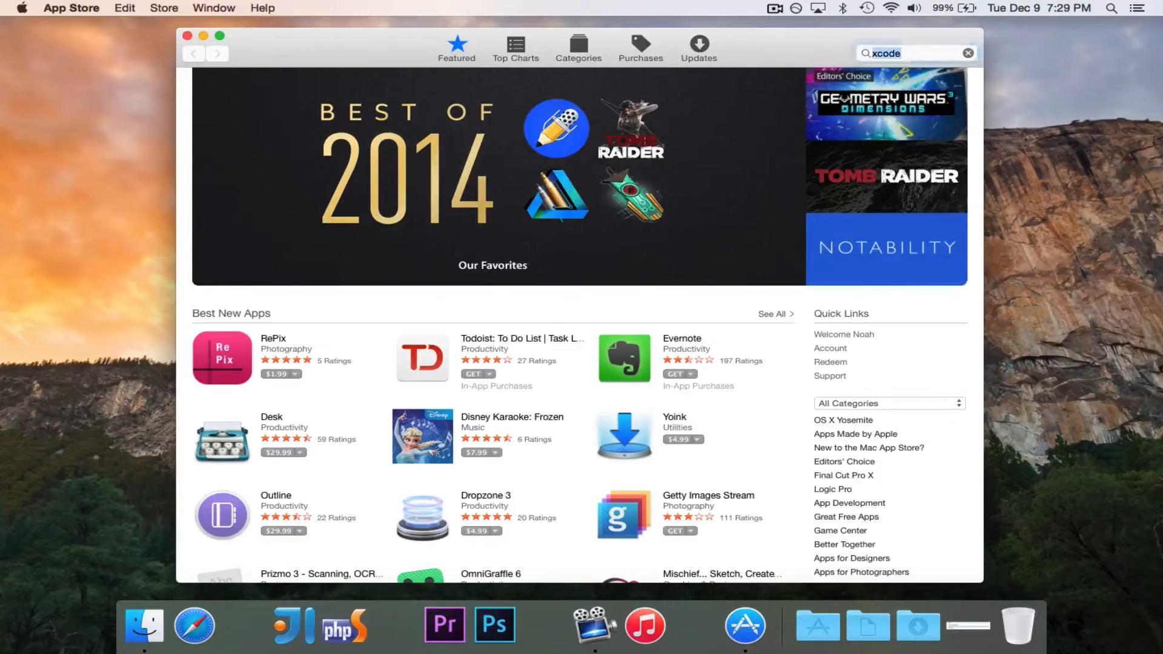
key("Return")
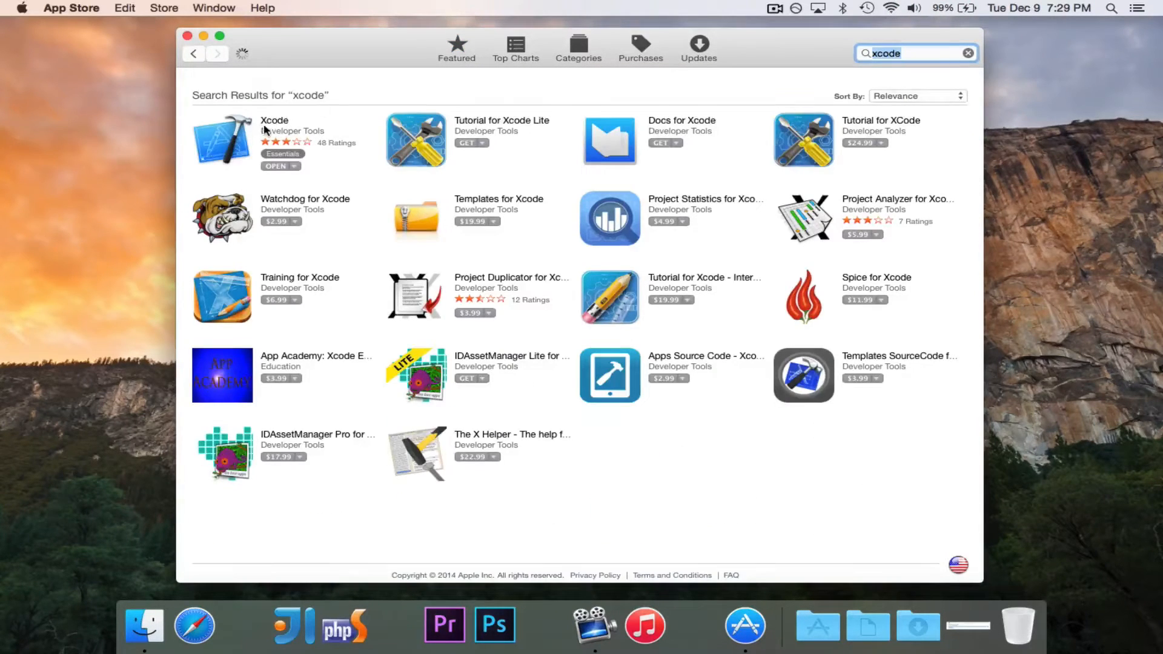
left_click(222, 141)
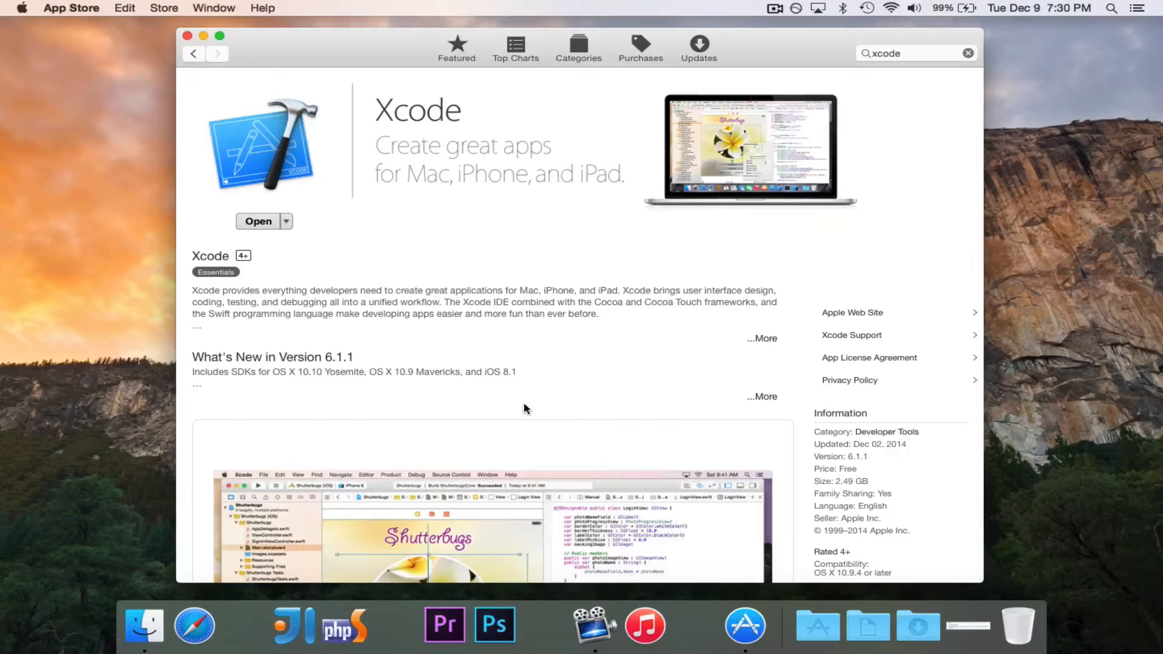
left_click(187, 35)
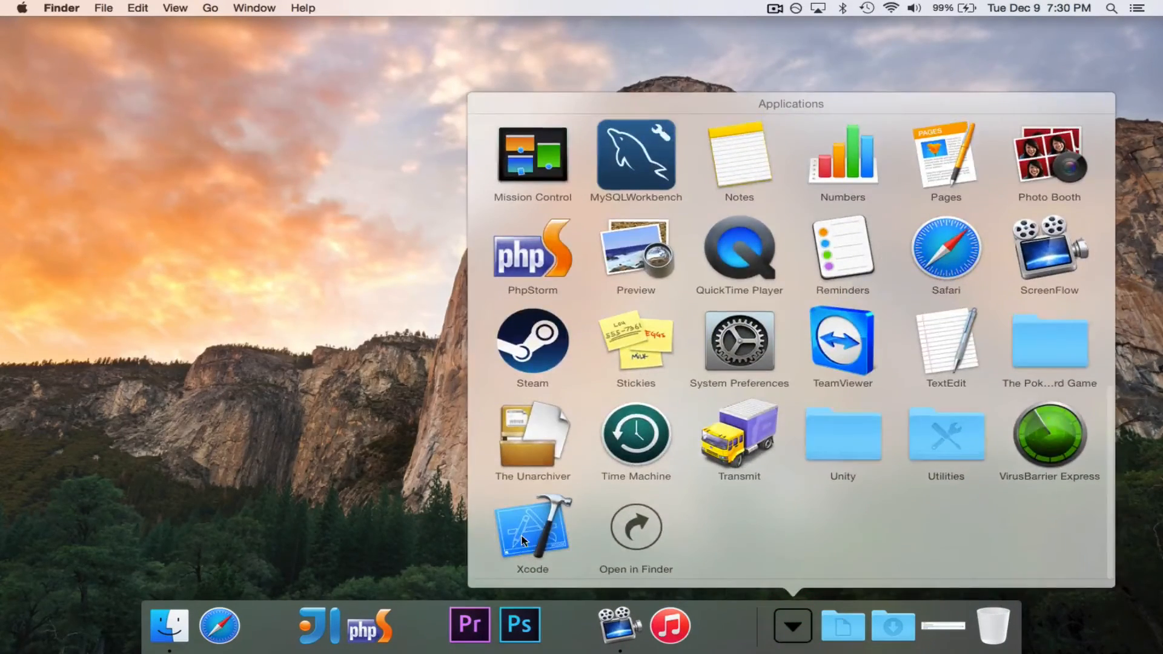
Launch Xcode from the Applications grid and reach its Welcome to Xcode window.
left_click(531, 528)
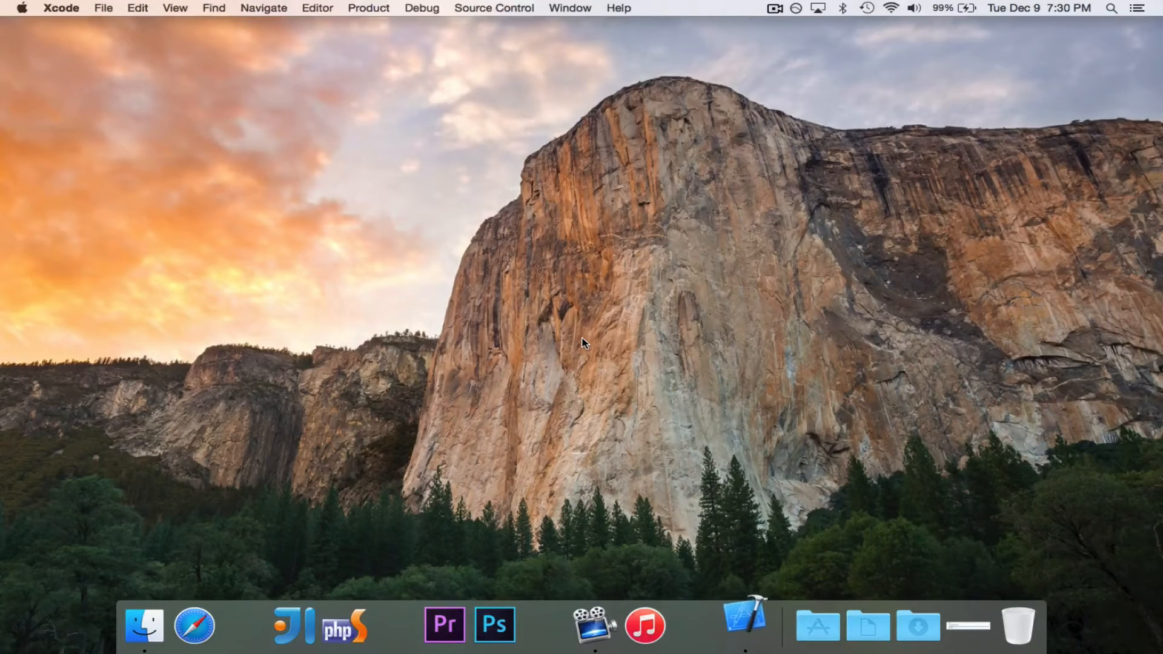
left_click(744, 624)
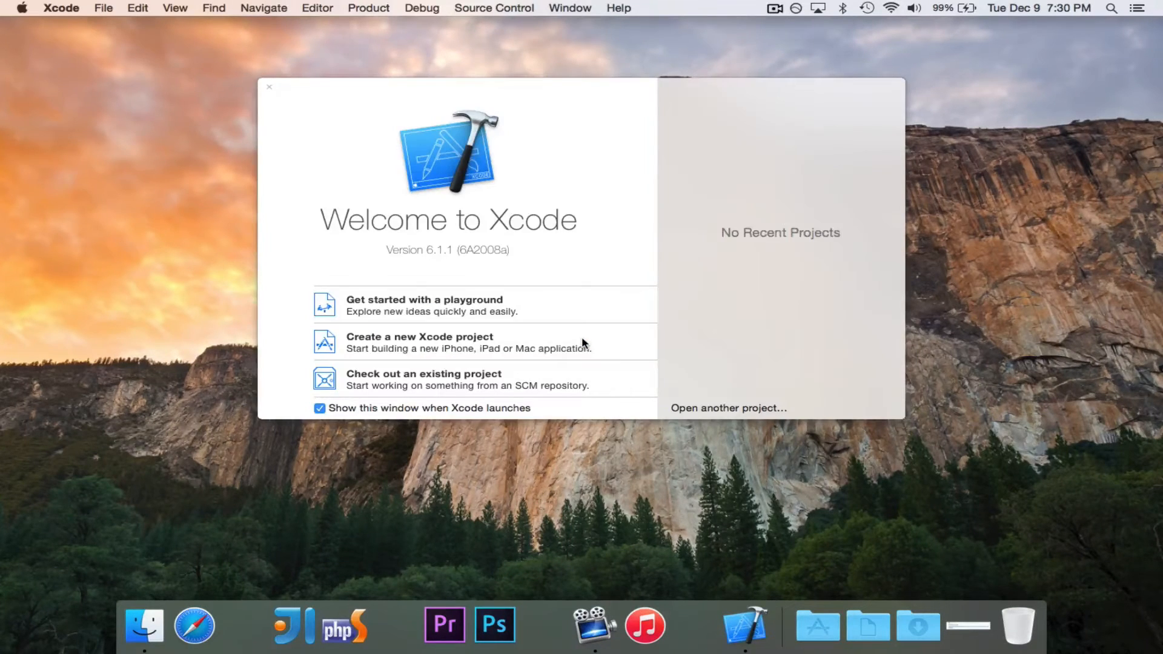
left_click(319, 408)
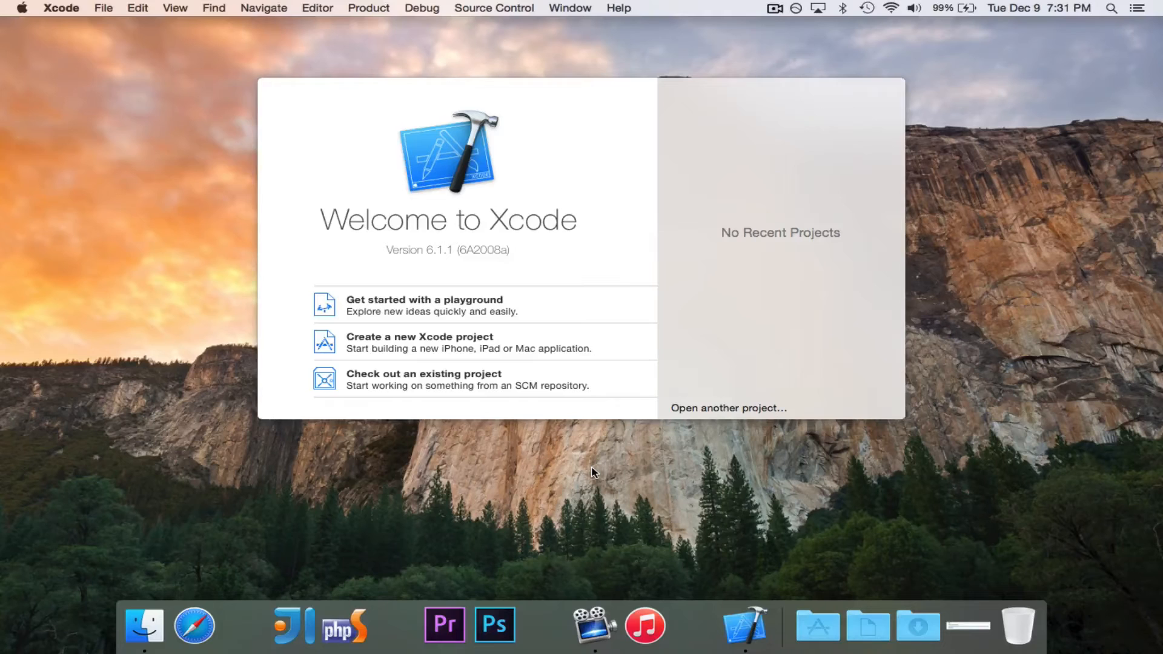
mouse_move(479, 468)
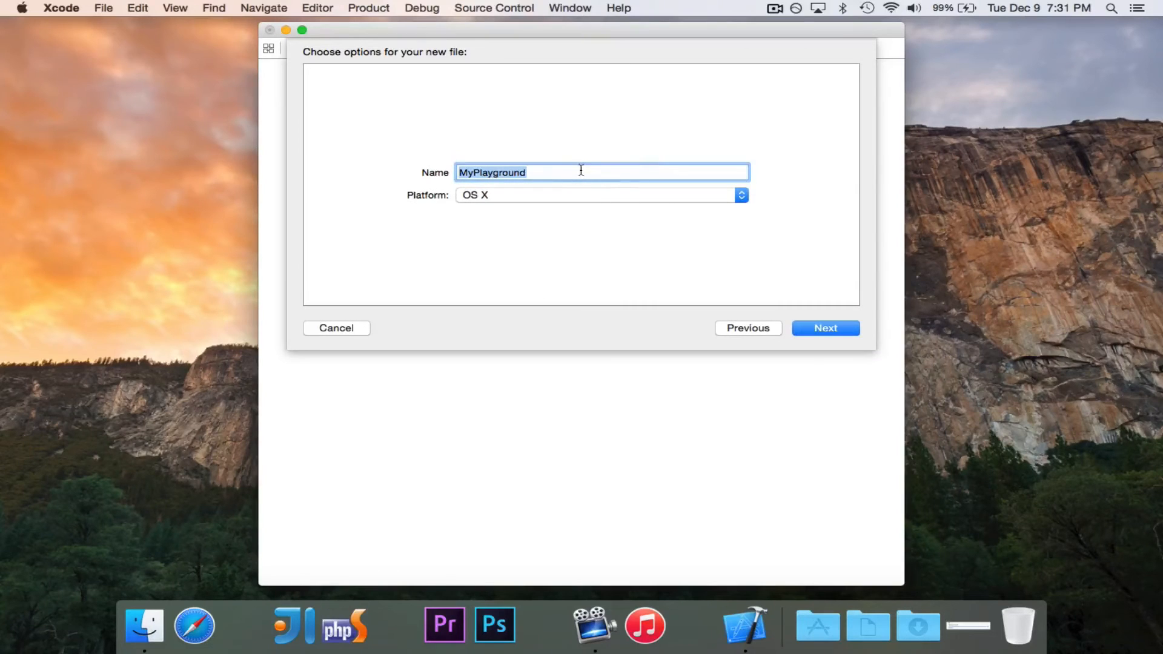
mouse_move(582, 197)
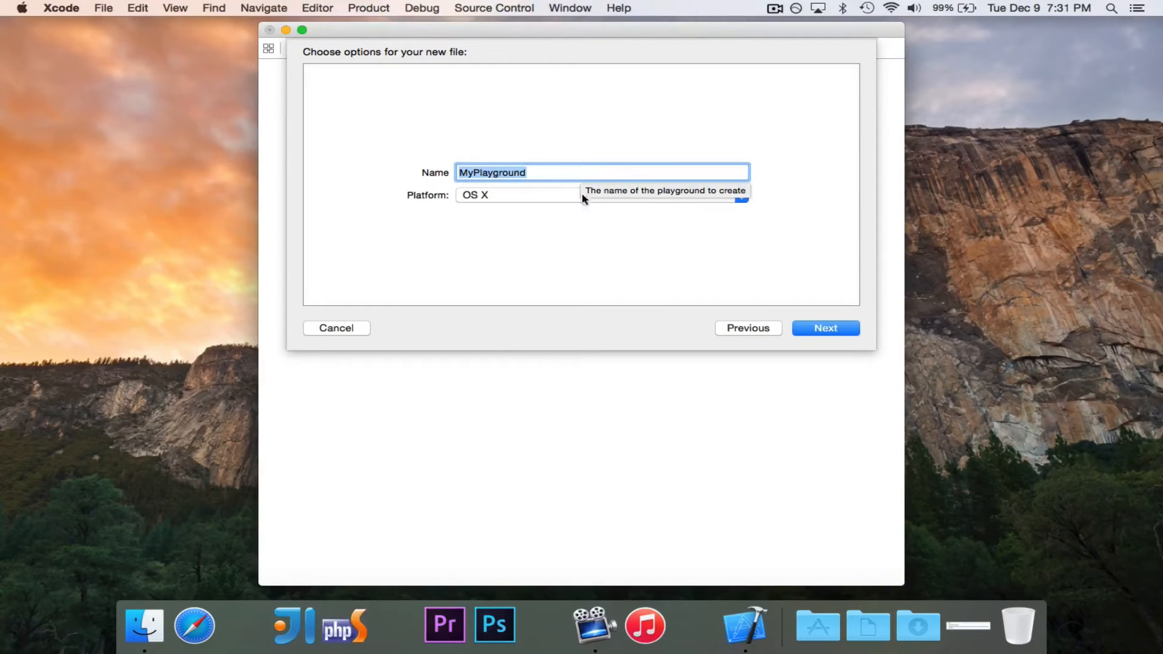
Name the new playground 'Intro to Swift', keep platform OS X, and proceed to the save location.
type("Intro t")
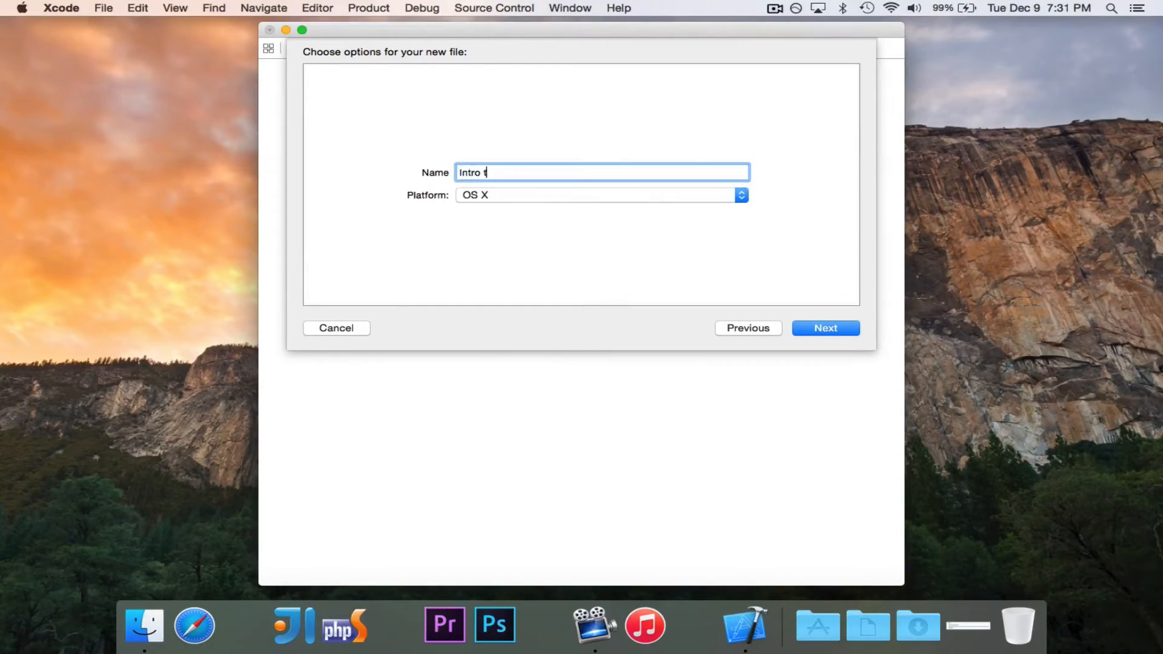
left_click(738, 195)
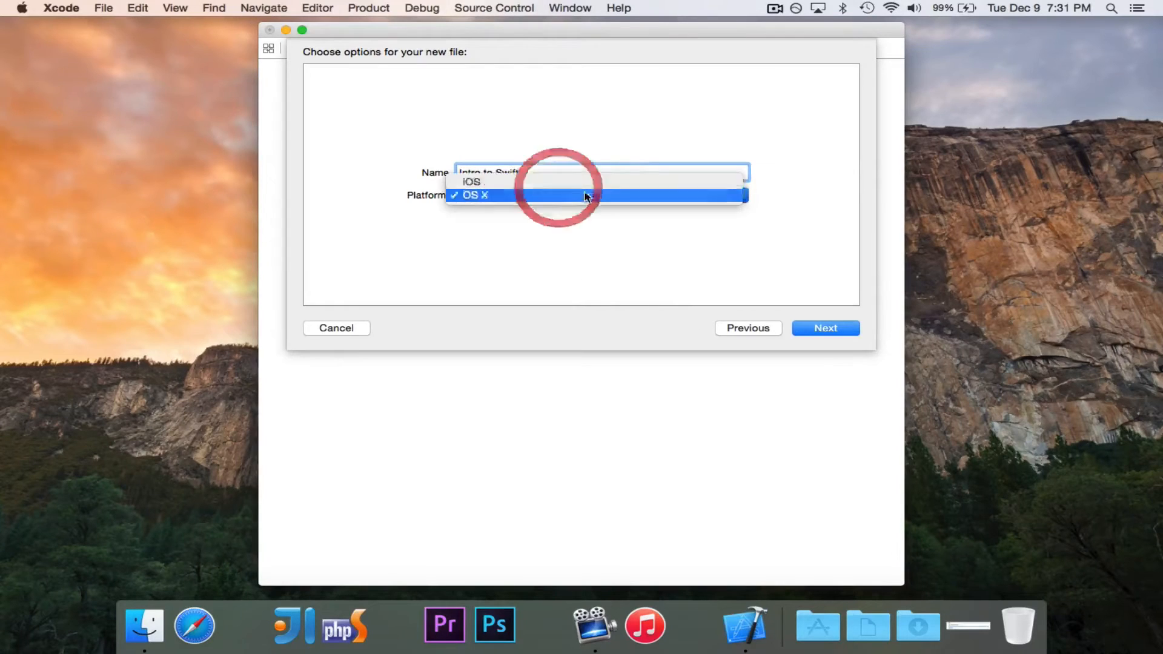
left_click(472, 194)
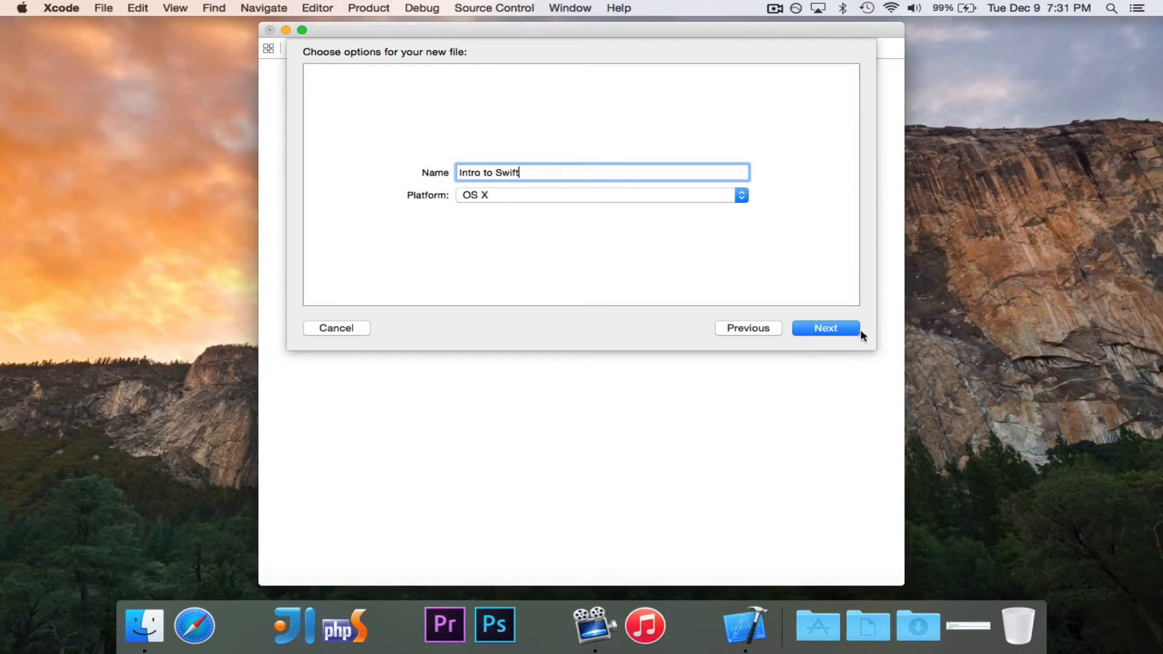
left_click(825, 329)
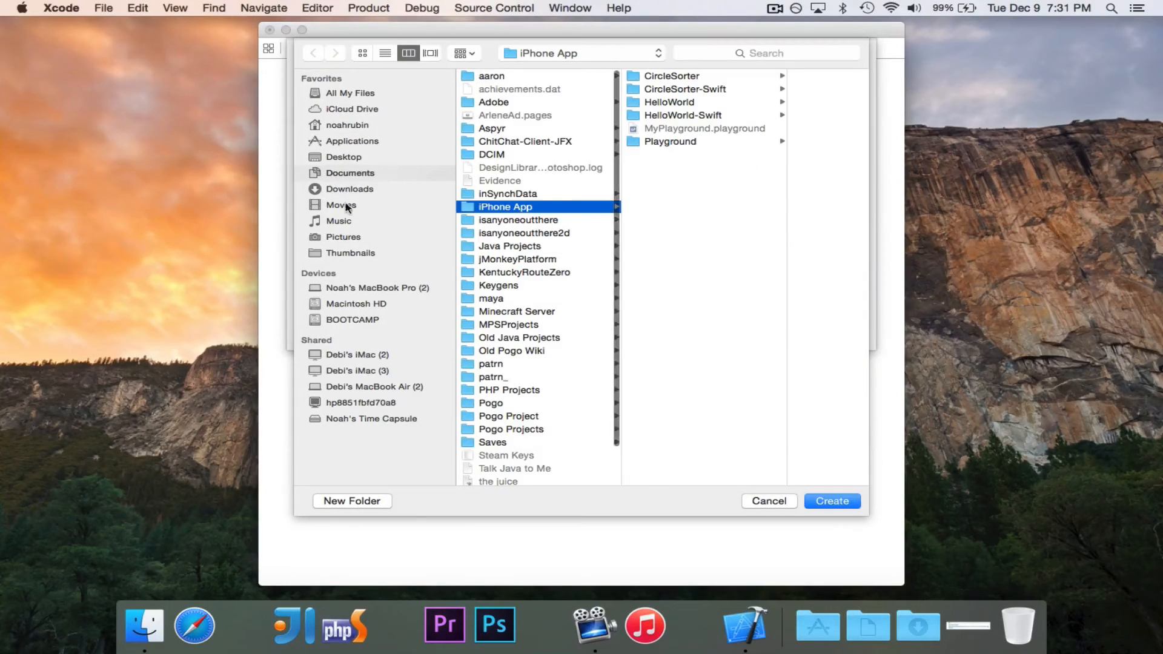
Create a new 'Intro to Swift' folder inside the YouTube folder.
left_click(498, 480)
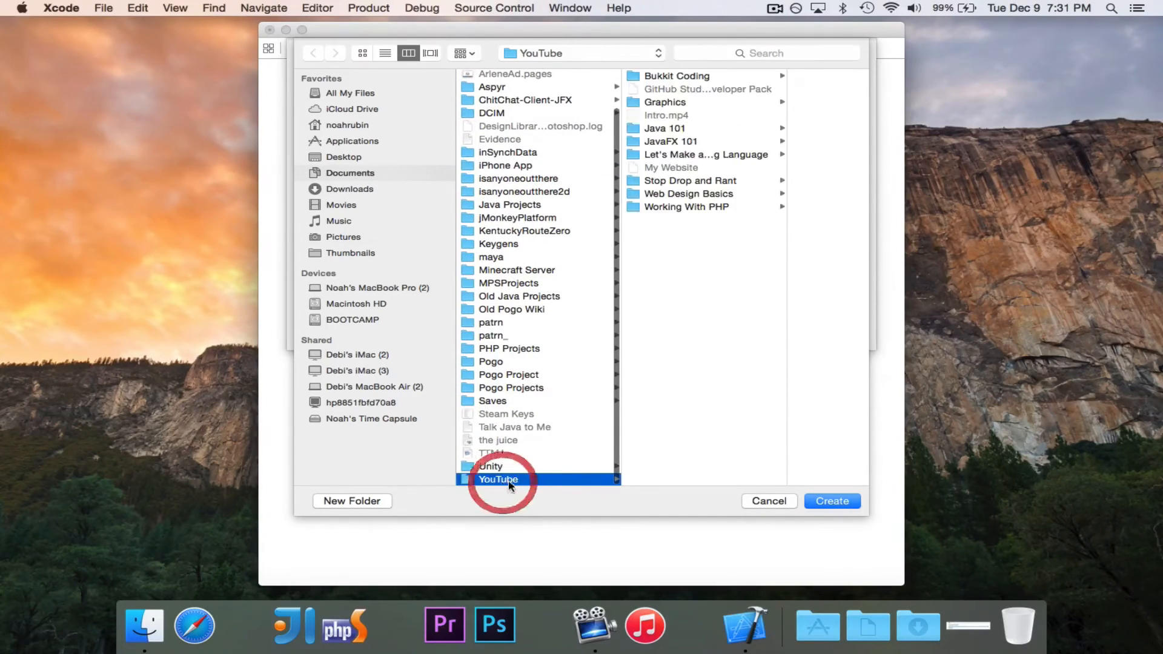
left_click(352, 501)
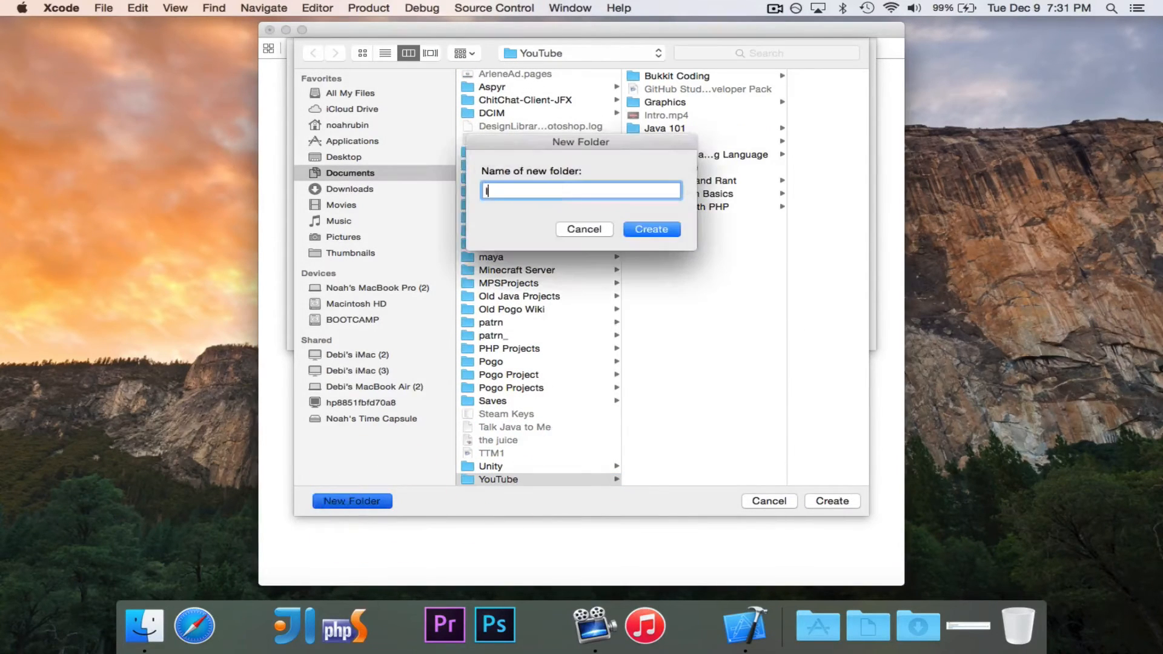
type("Intro To")
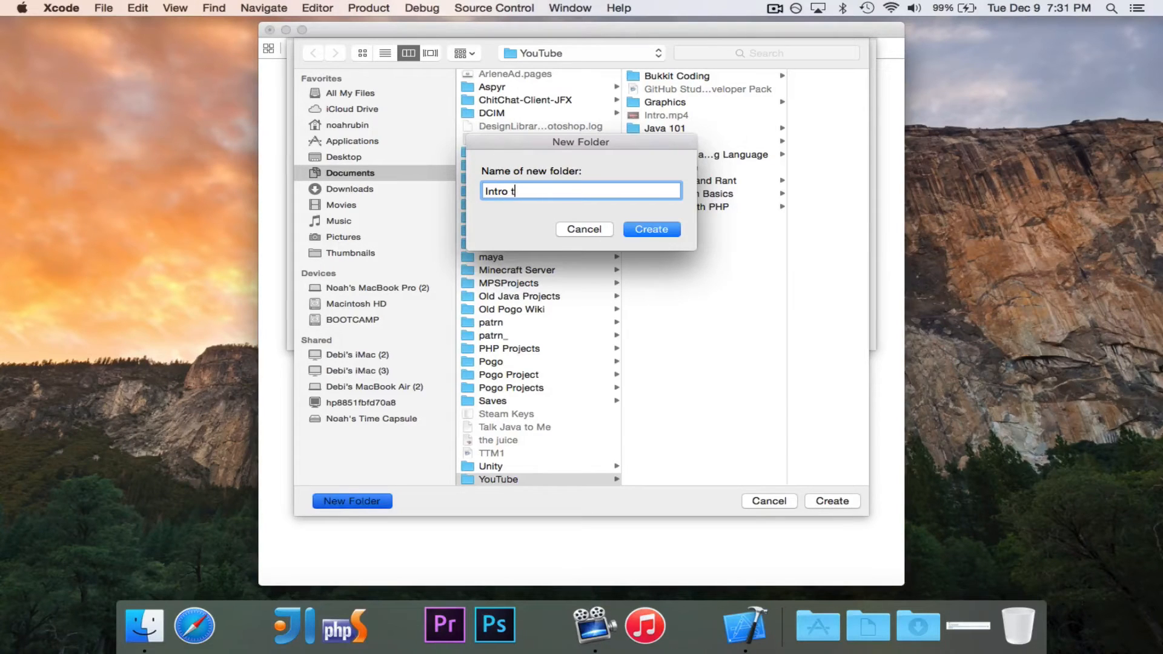
left_click(651, 229)
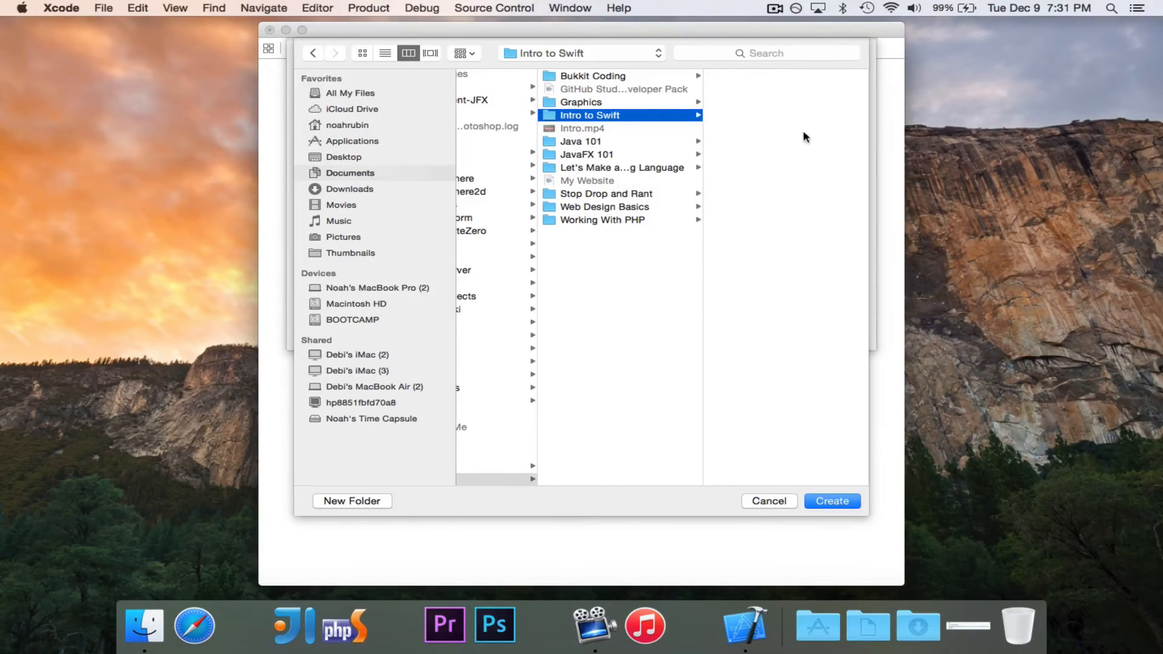
Create a 'Playground' folder inside Intro to Swift and save the playground there.
left_click(352, 500)
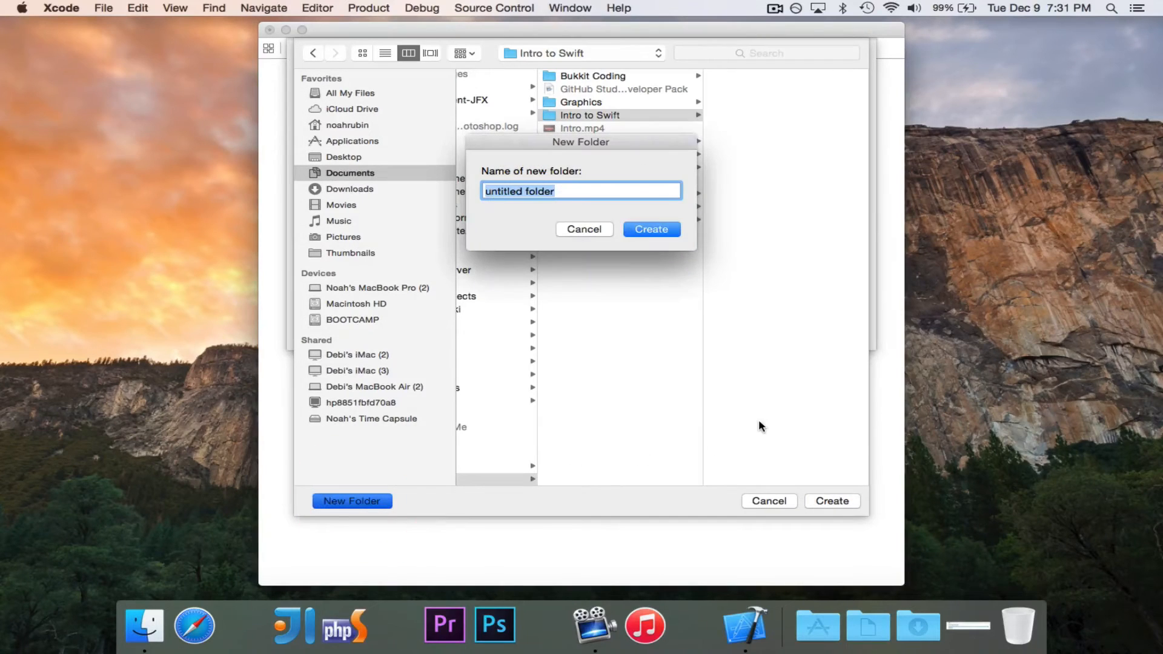
type("Playgro")
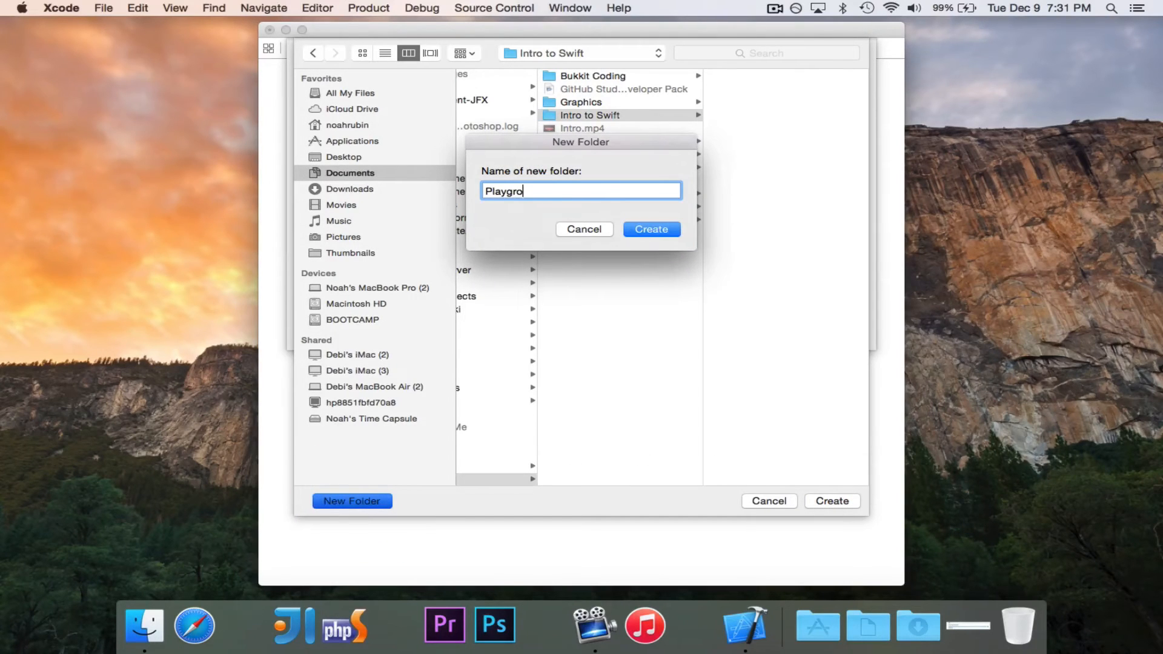
left_click(650, 229)
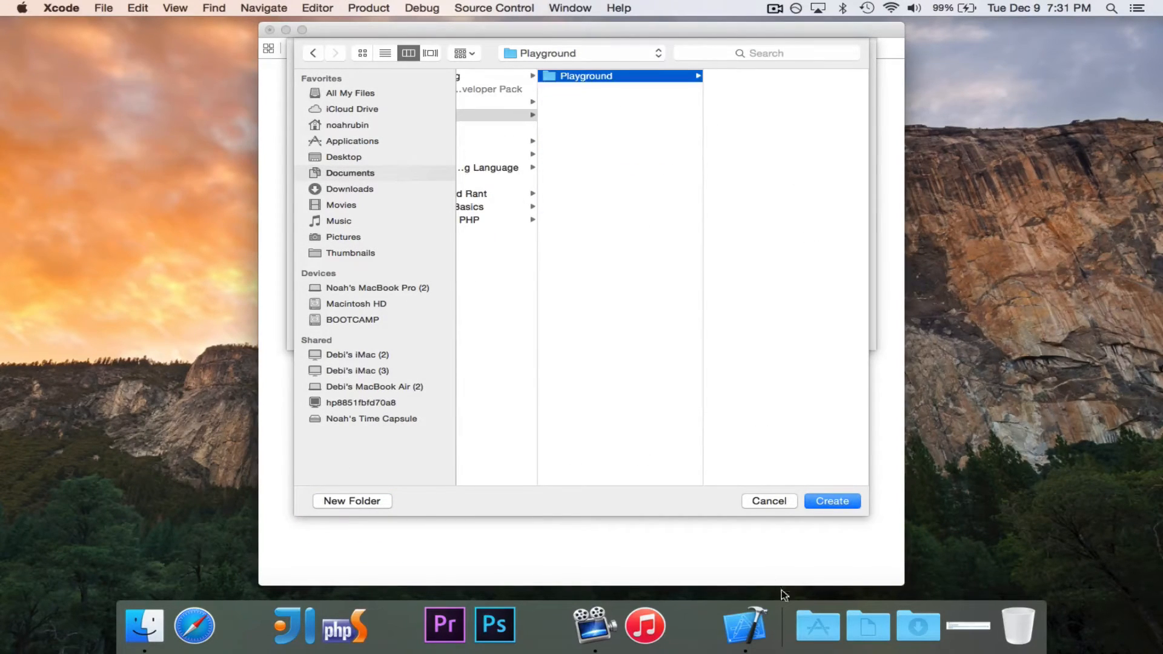
left_click(830, 500)
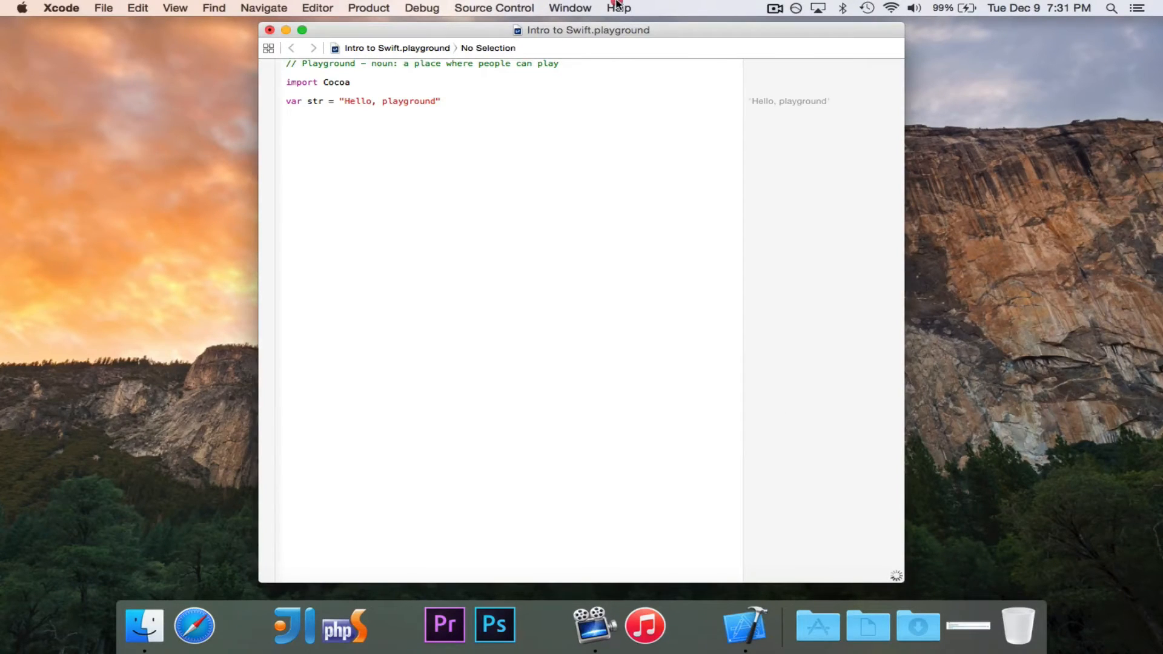
View the playground's enclosing folder path and open that folder in Finder.
left_click(589, 29)
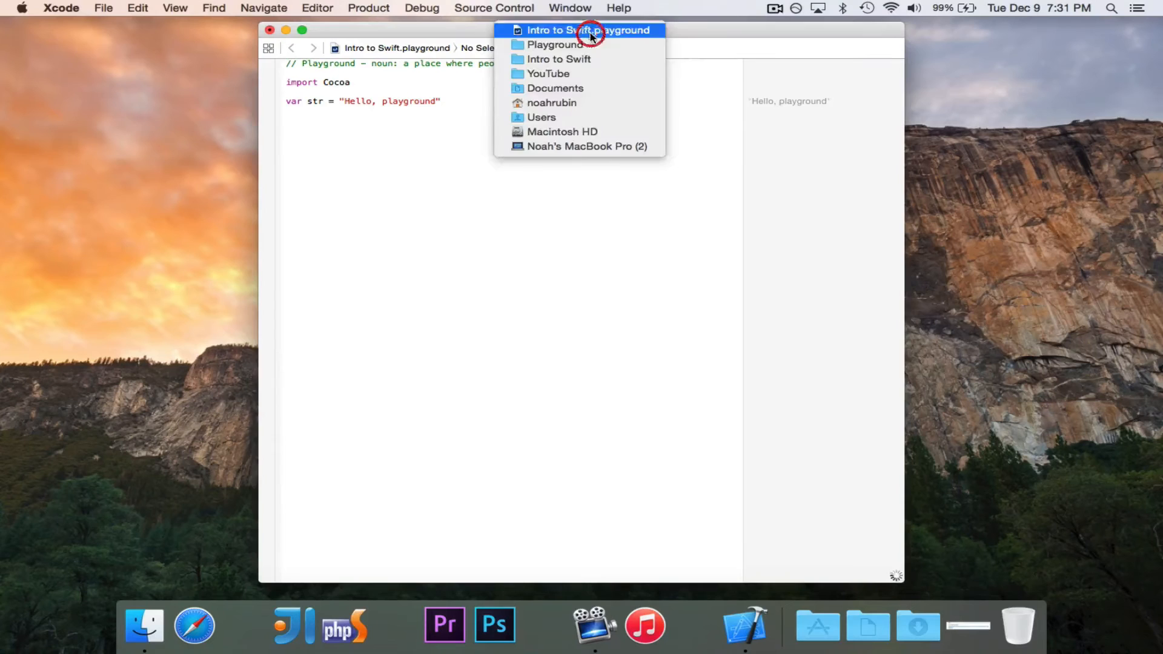
left_click(589, 29)
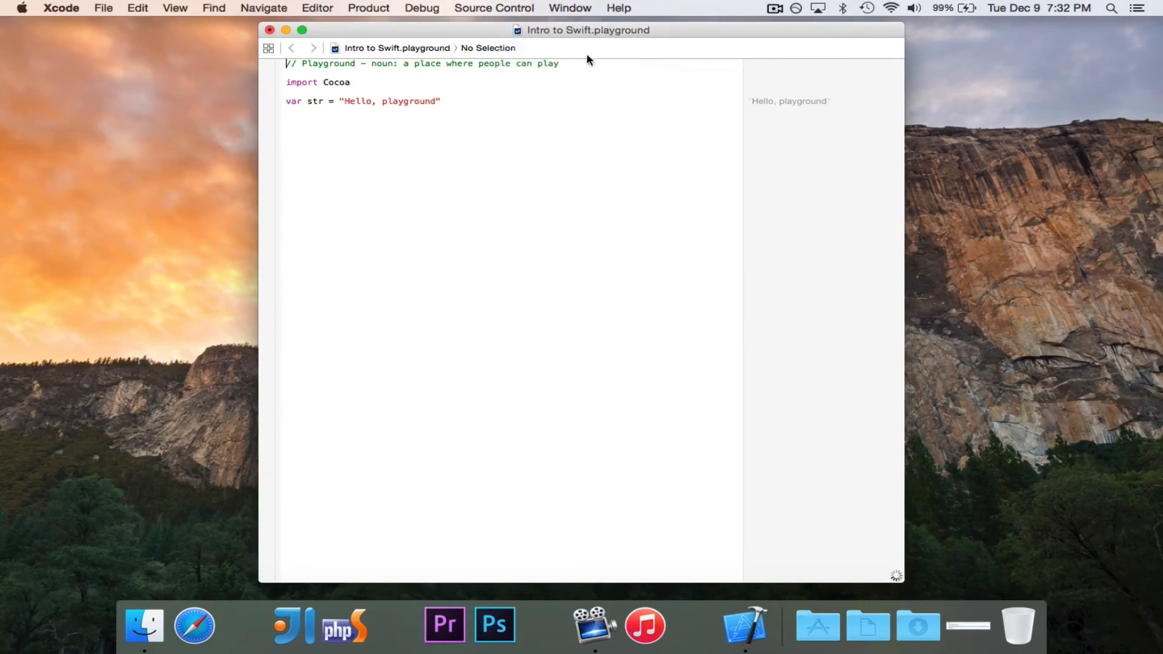
left_click(144, 625)
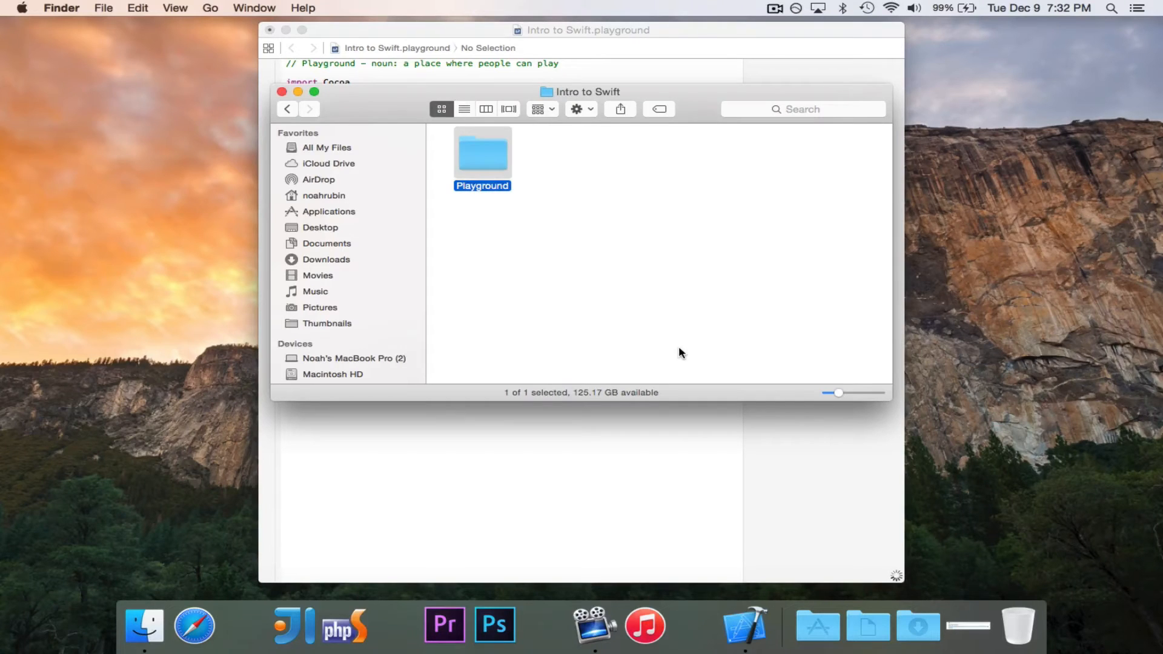
Open Intro to Swift.playground from the Playground folder so it shows in Xcode.
double_click(482, 153)
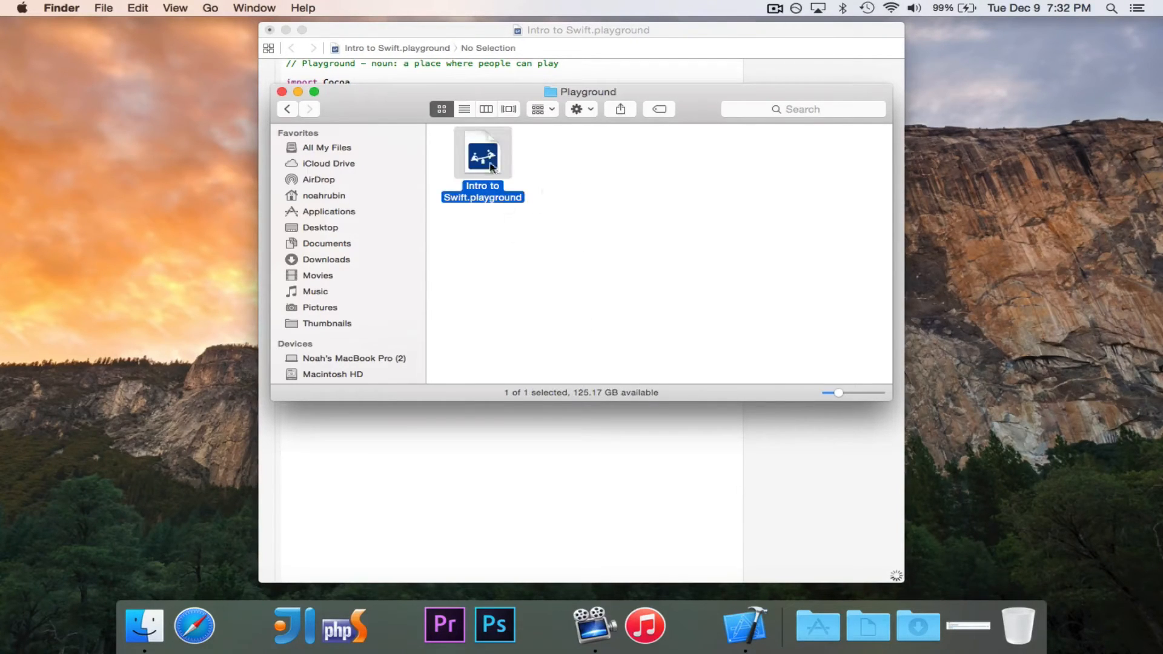
double_click(482, 154)
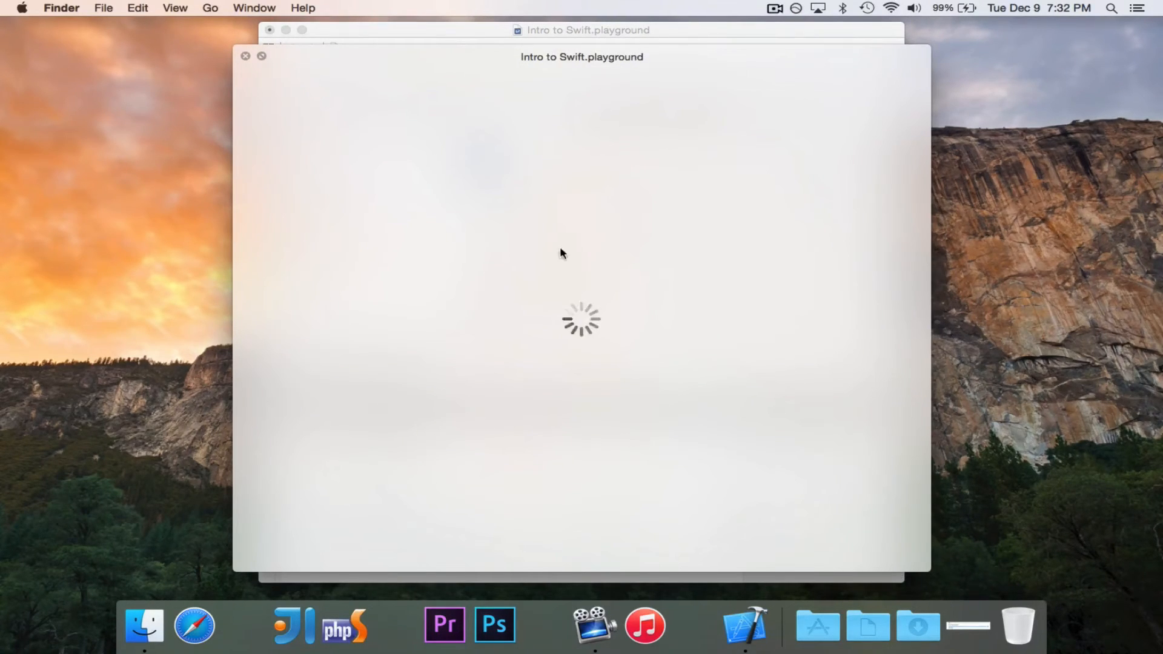
mouse_move(599, 289)
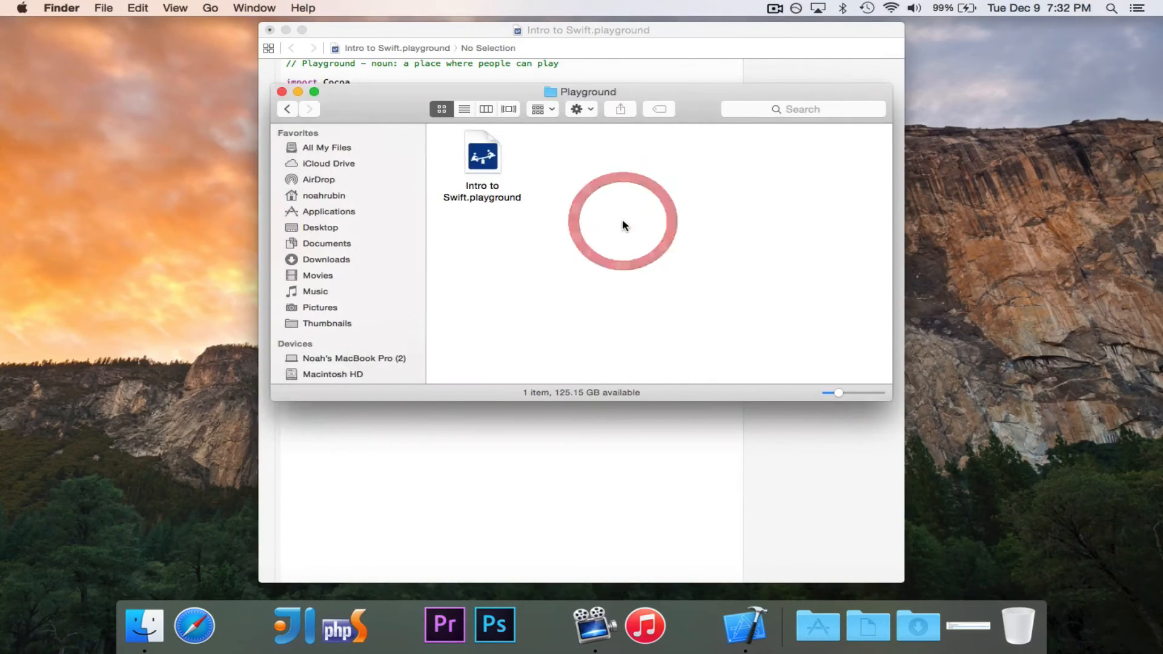
double_click(482, 156)
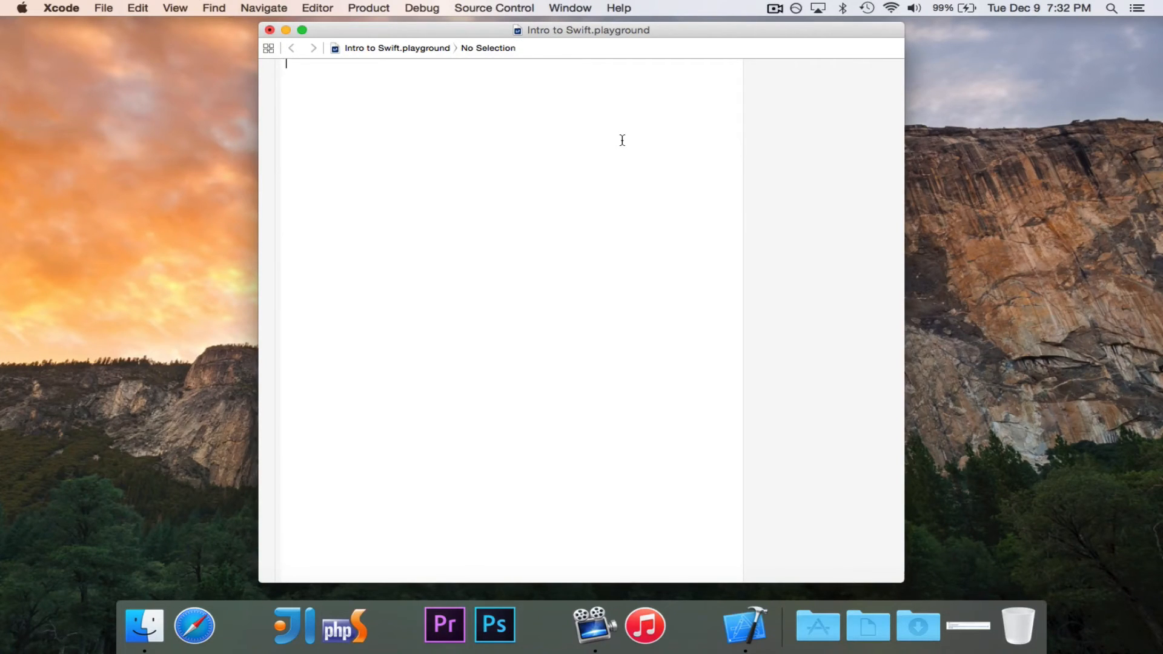
mouse_move(479, 130)
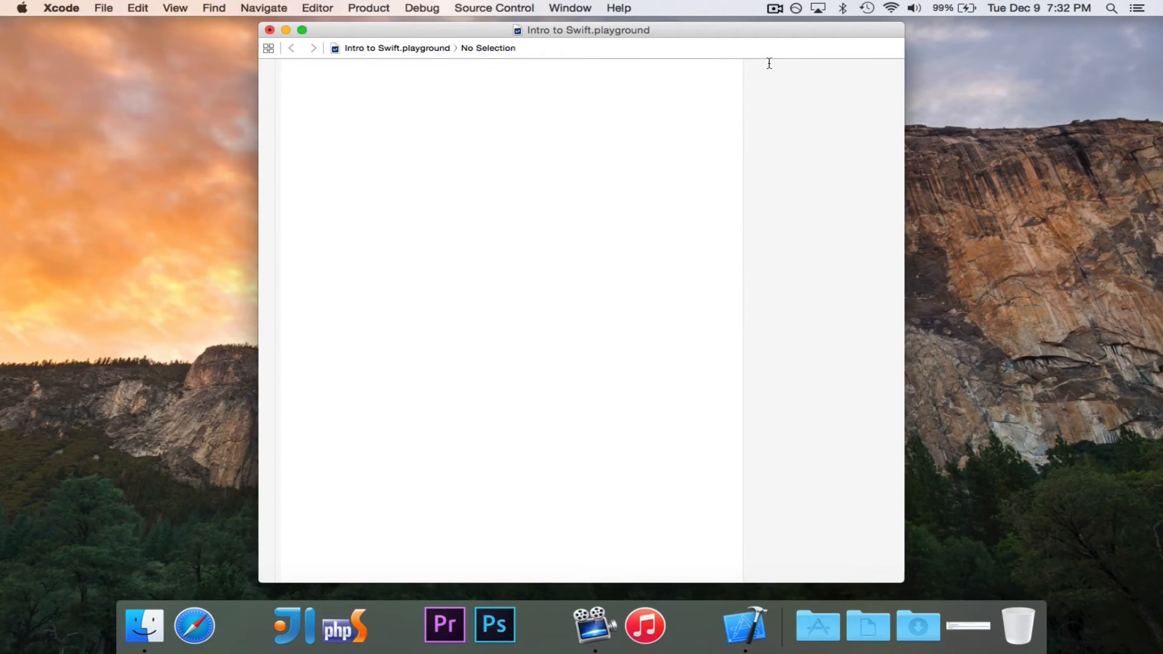
mouse_move(766, 97)
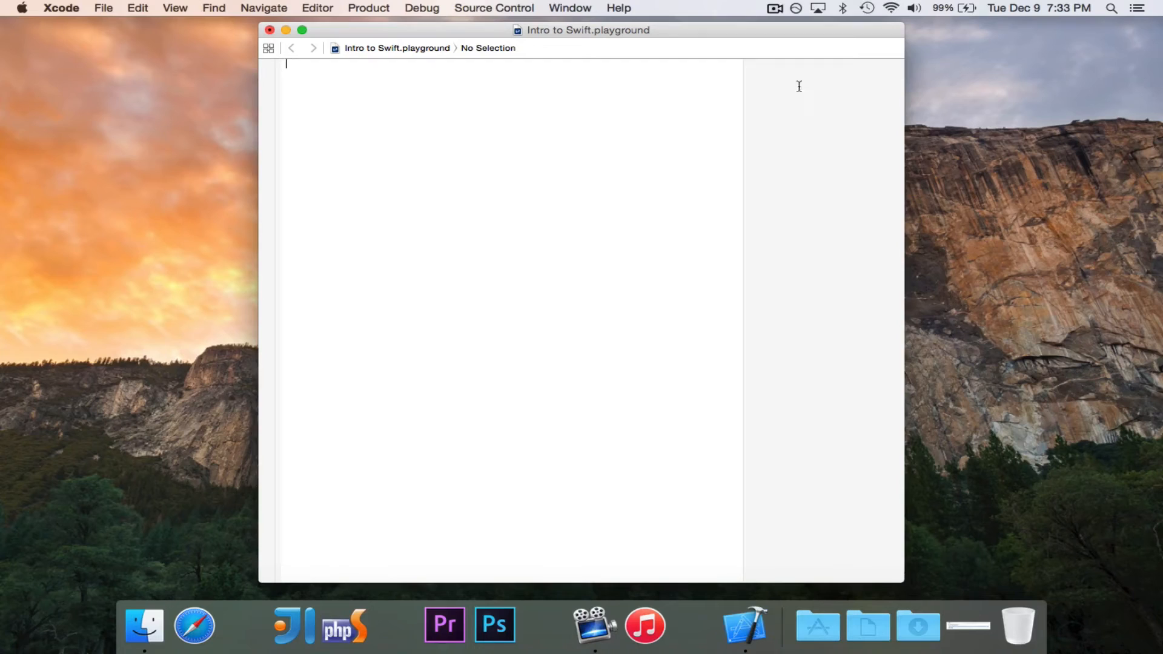
mouse_move(763, 68)
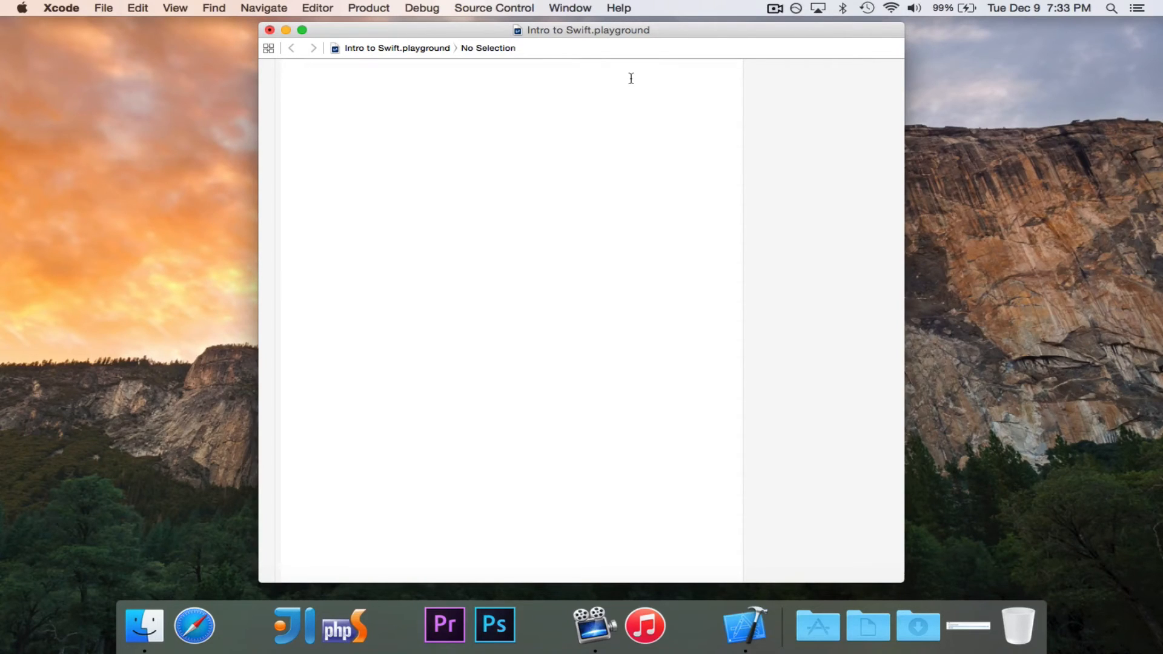
Place the cursor in the empty playground editor ready to write code.
left_click(285, 64)
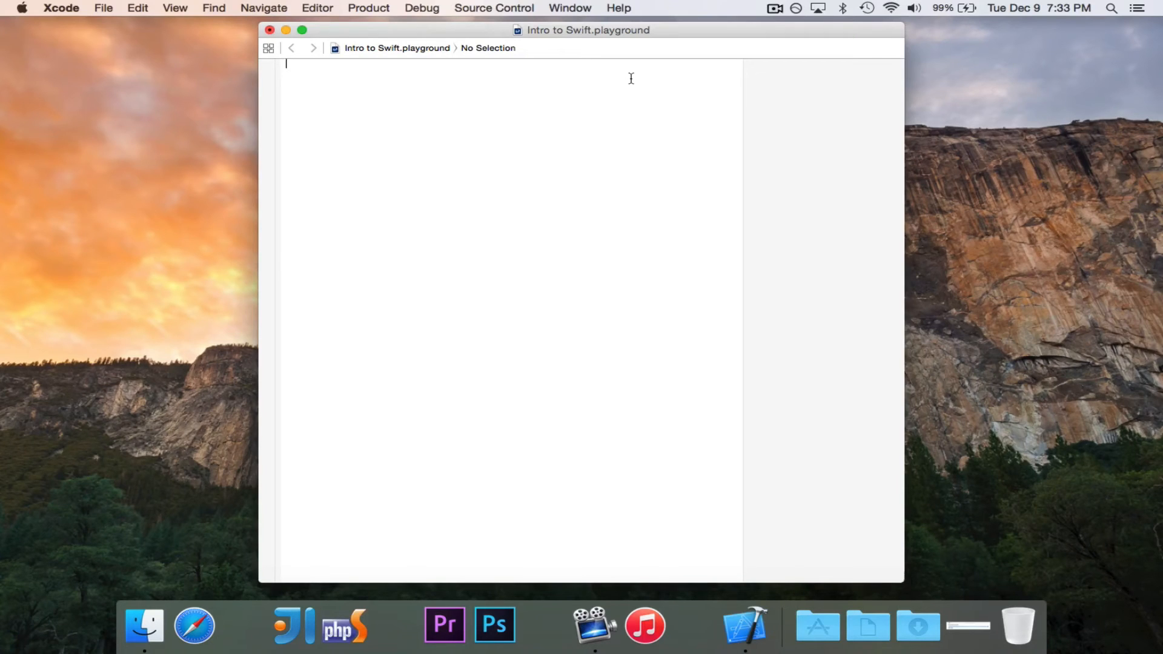
Write the comment '// This is a comment. It does not effect the program.' and move to the line below.
type("//")
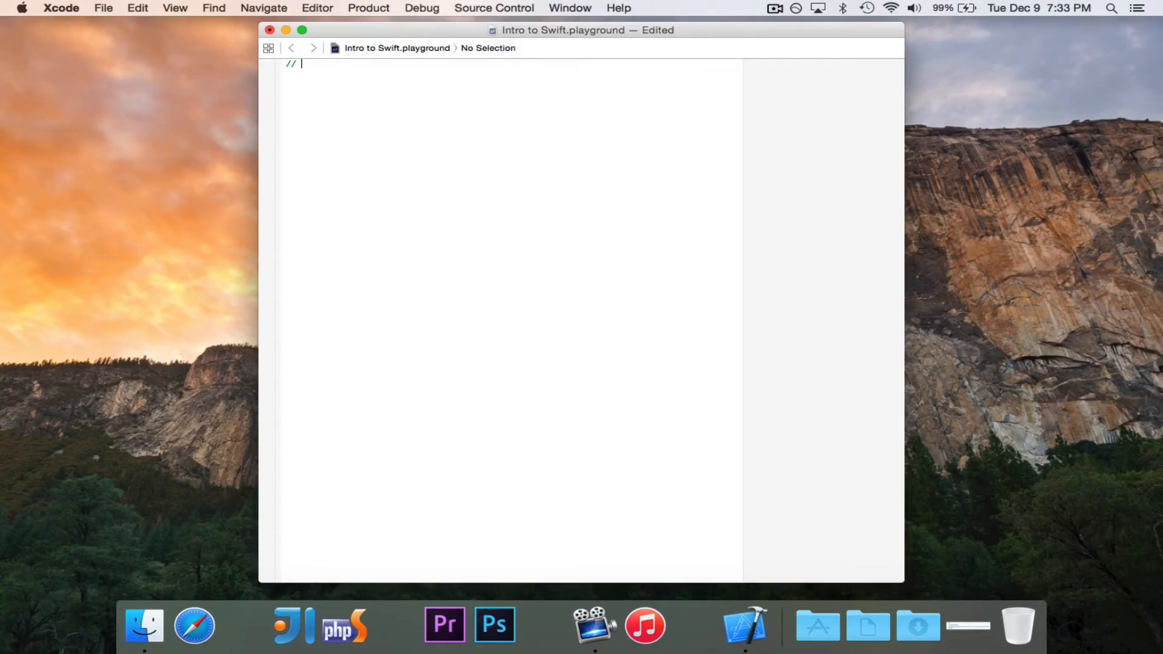
type("This is a")
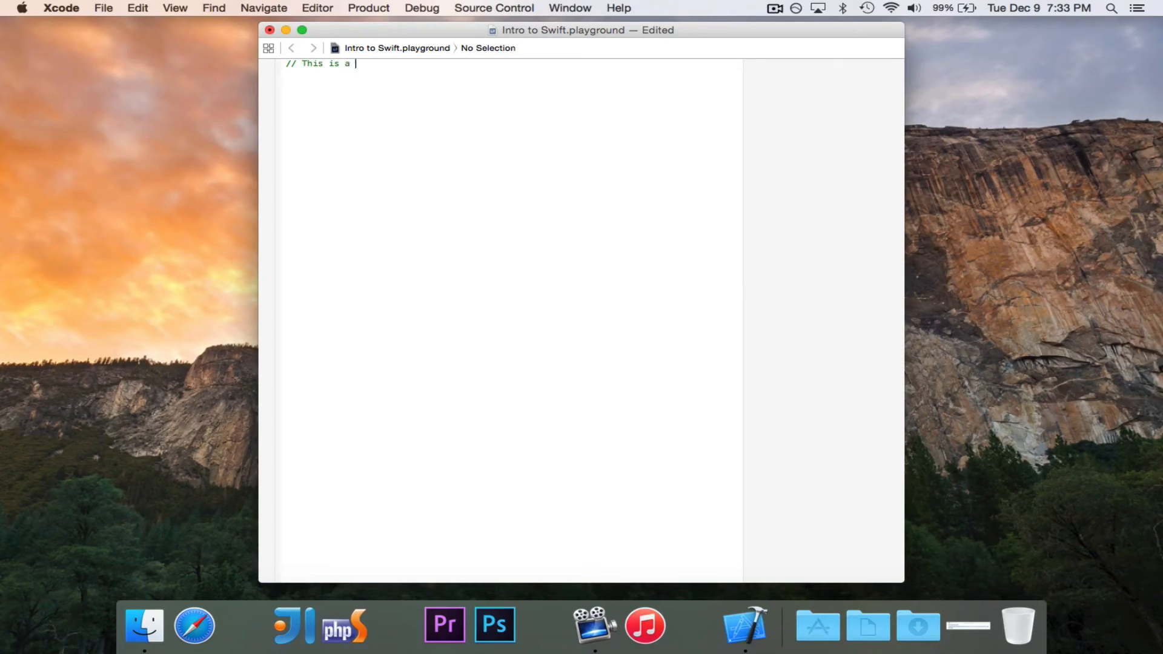
type("comment. It does")
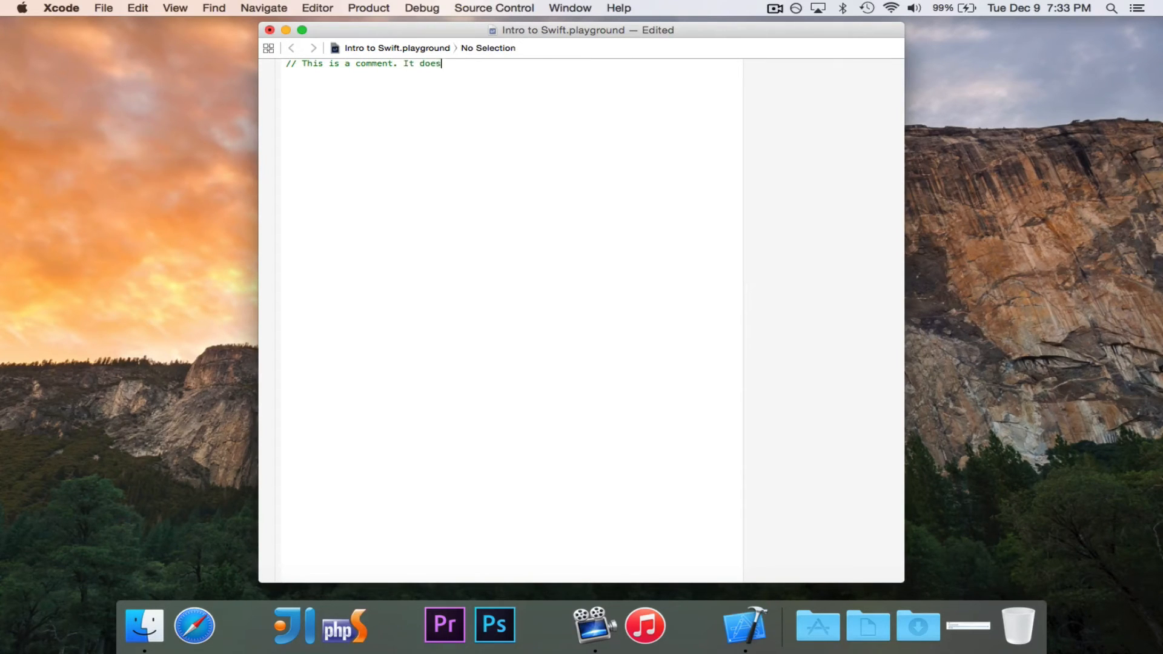
type("not effec")
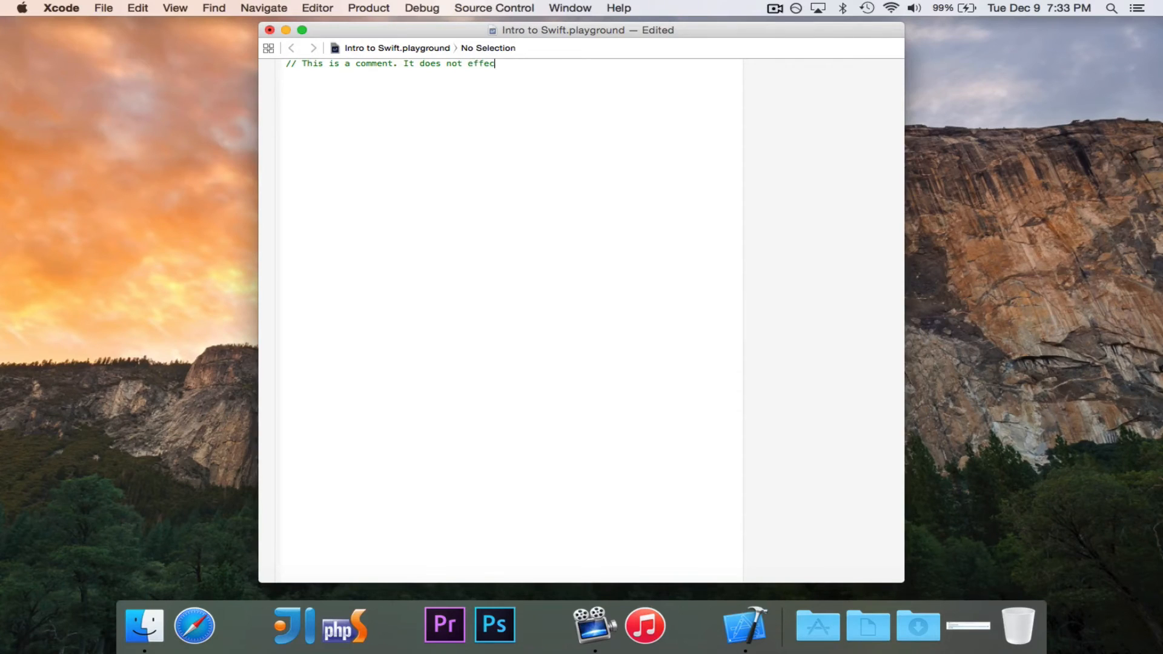
type("t thr")
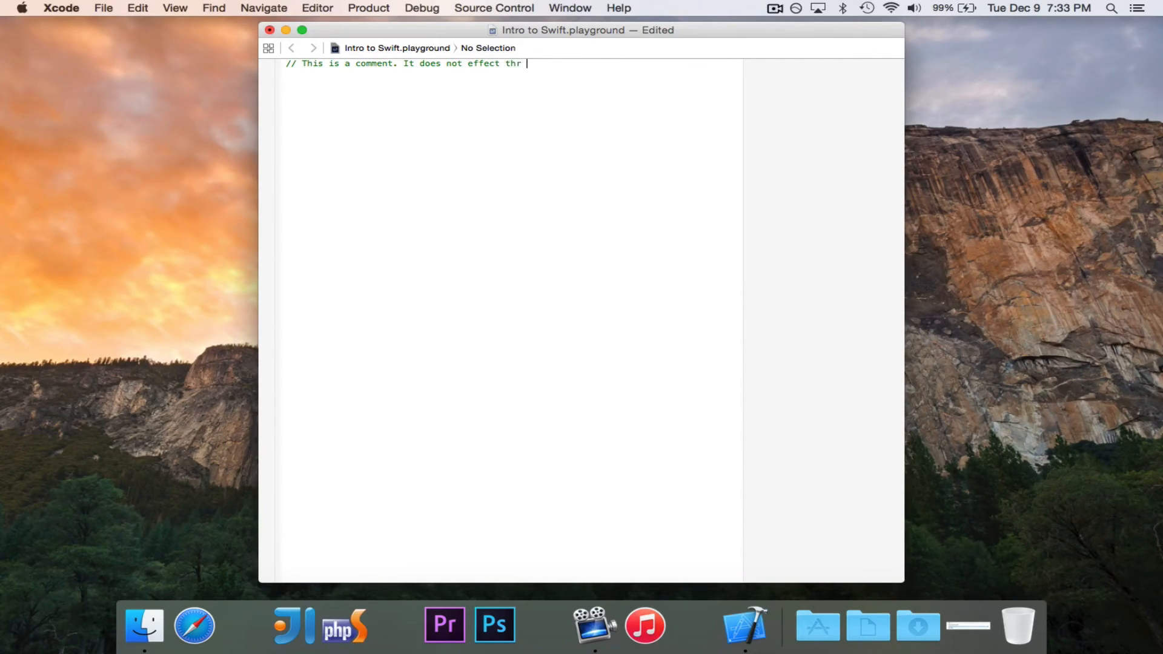
type("e")
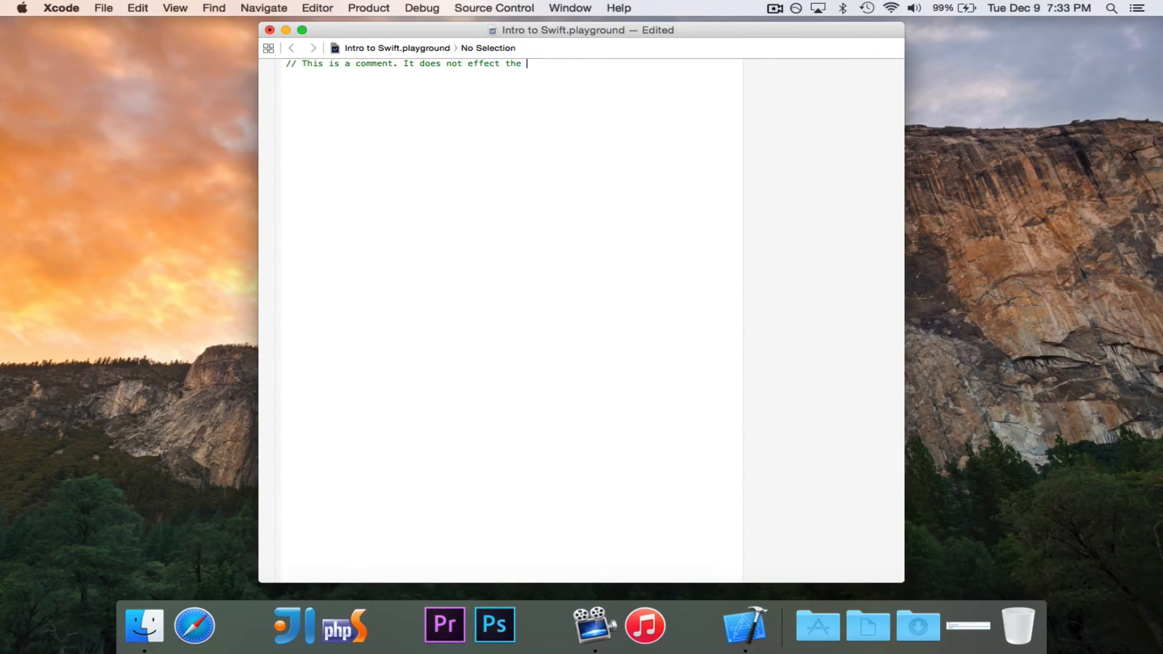
type("progr")
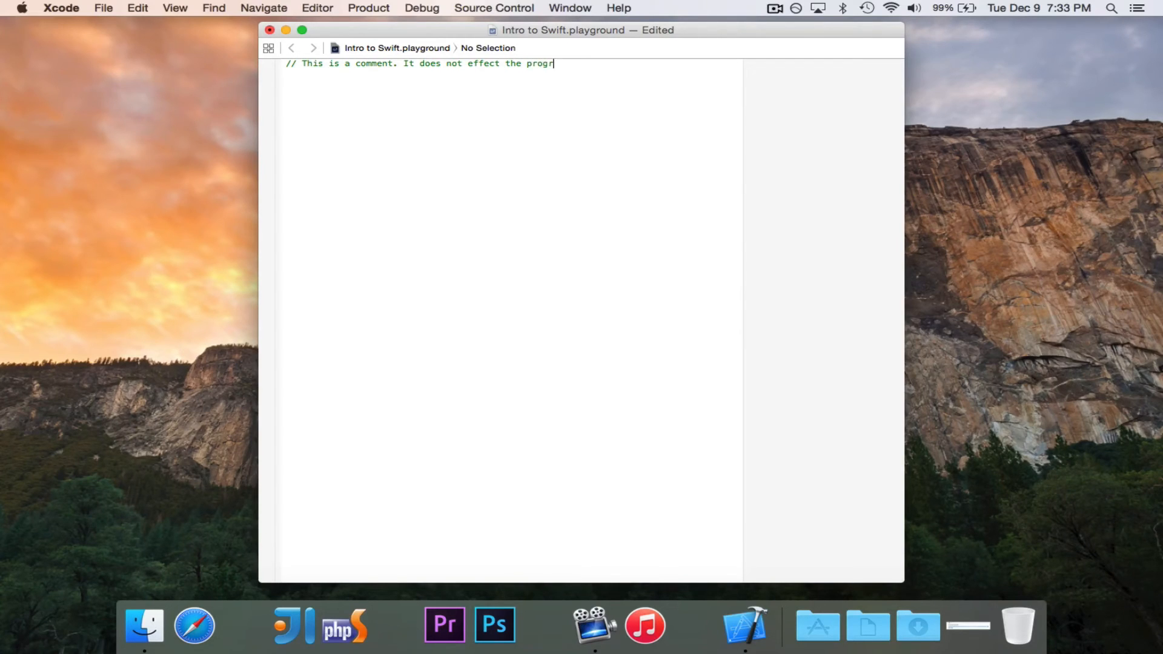
type("am.")
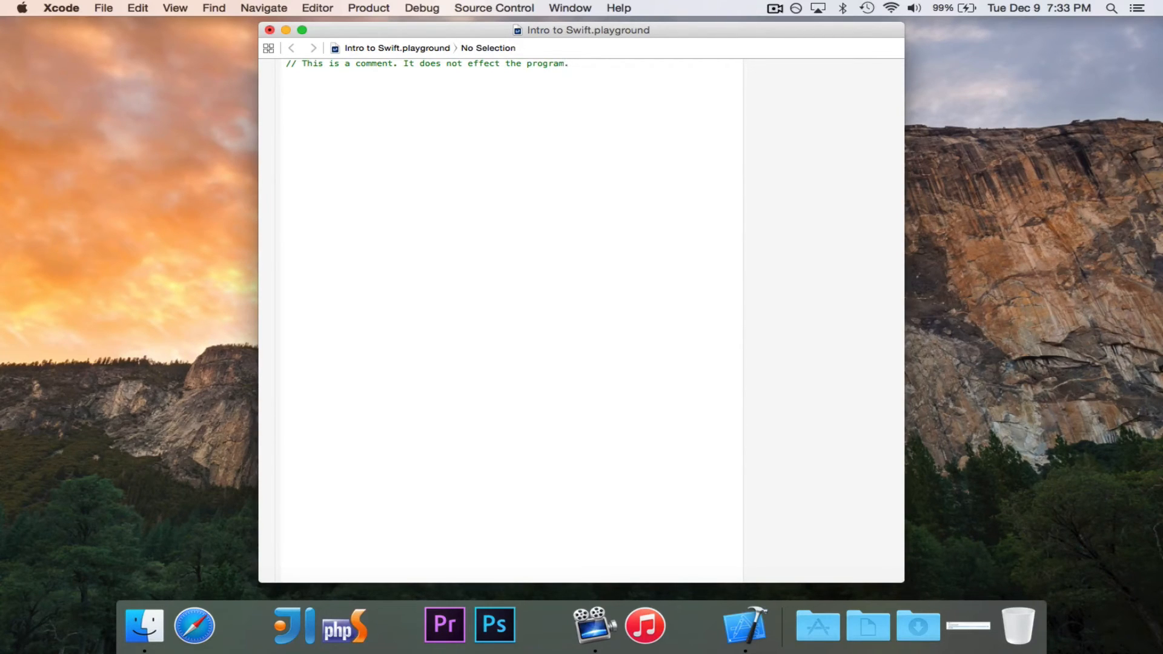
left_click(567, 63)
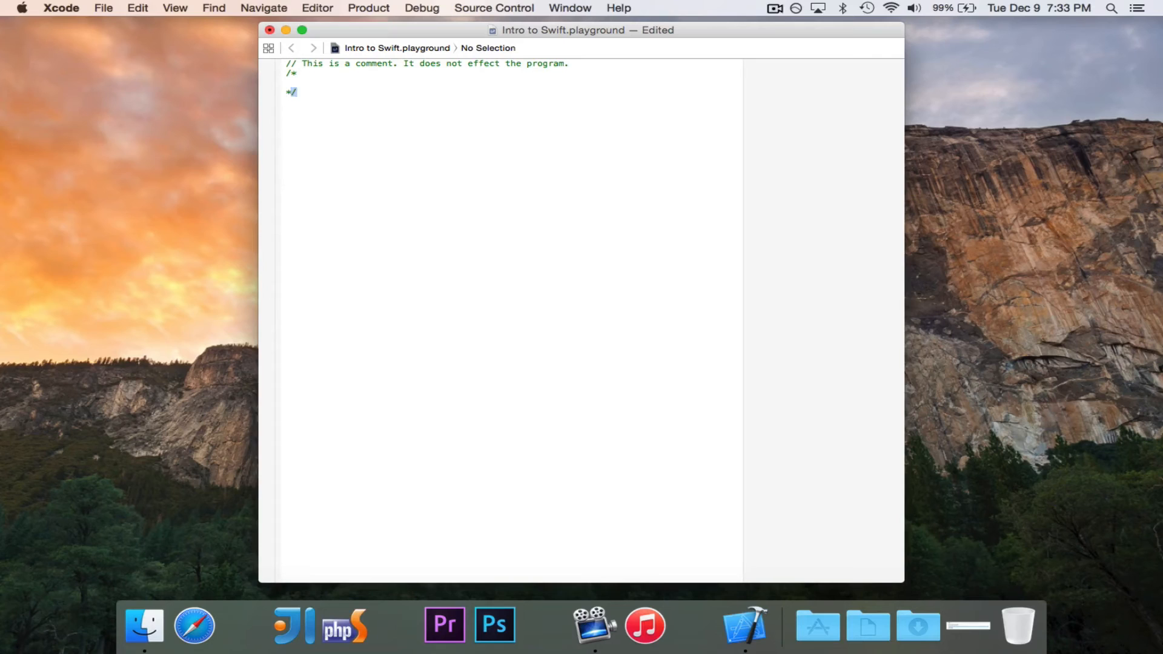
Fill the block comment with 'This comment spans multiple lines!' and start a code line beneath it.
key("Return")
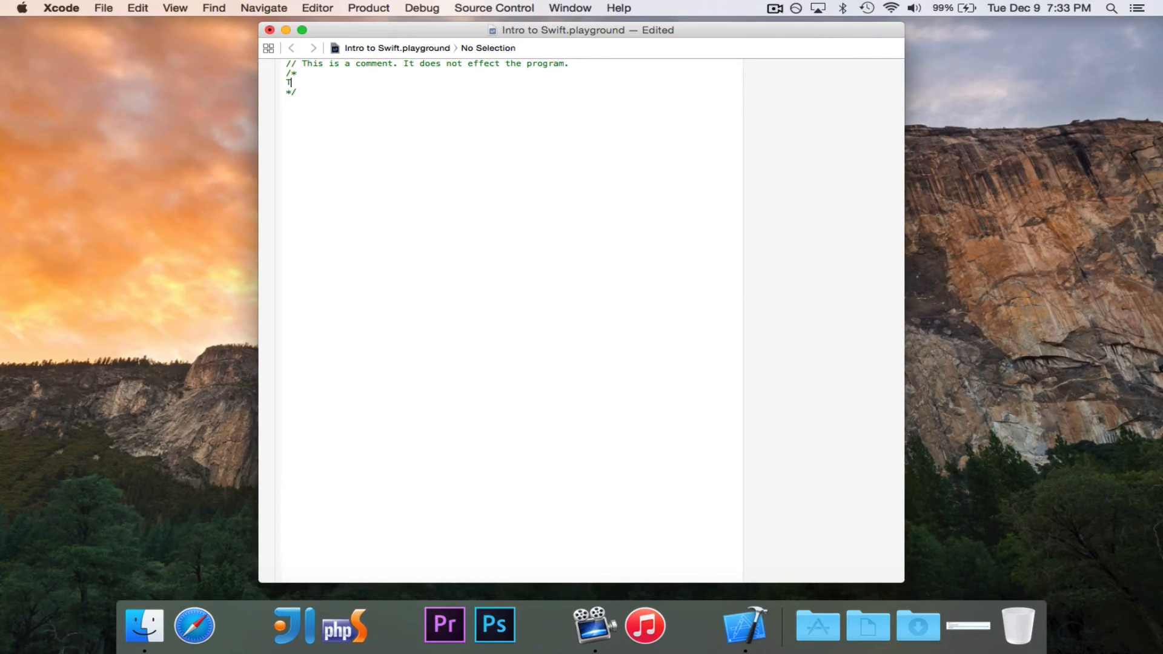
type("This comment.")
type("spans mul")
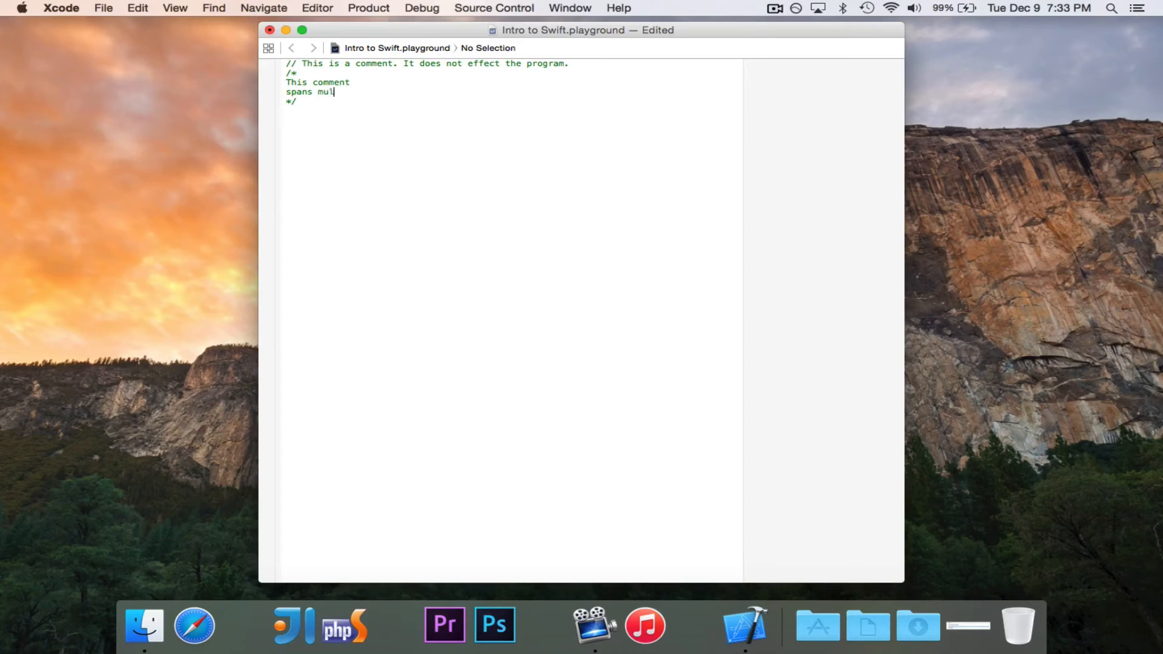
type("tiple")
type("lines!")
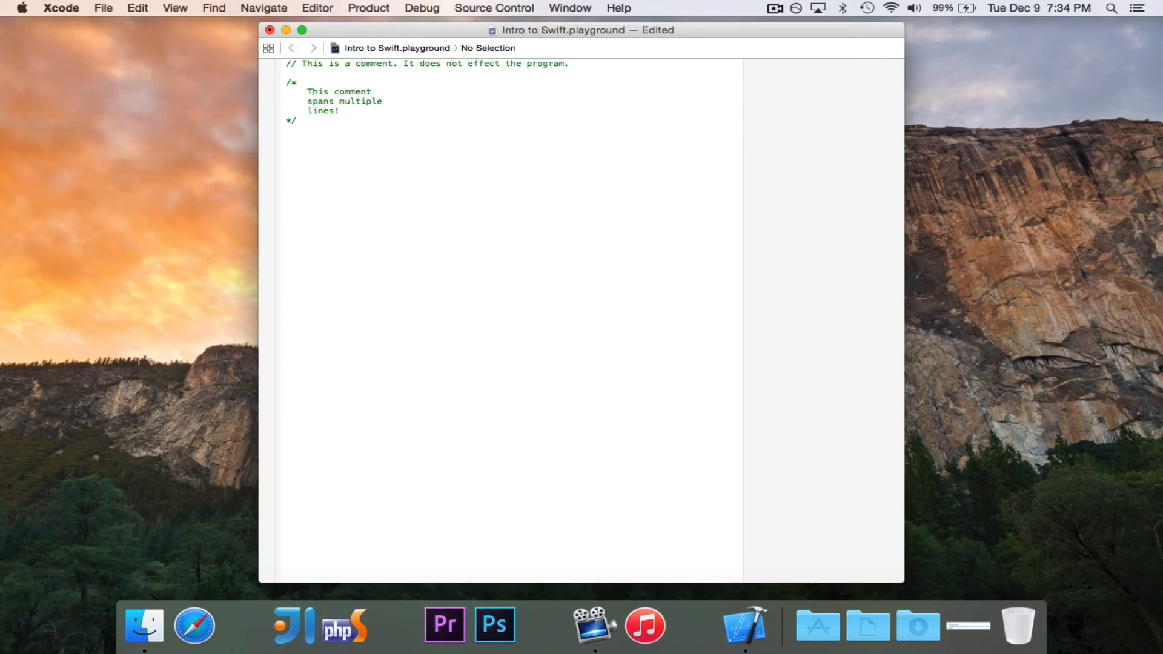
left_click(288, 138)
type("println(\"")
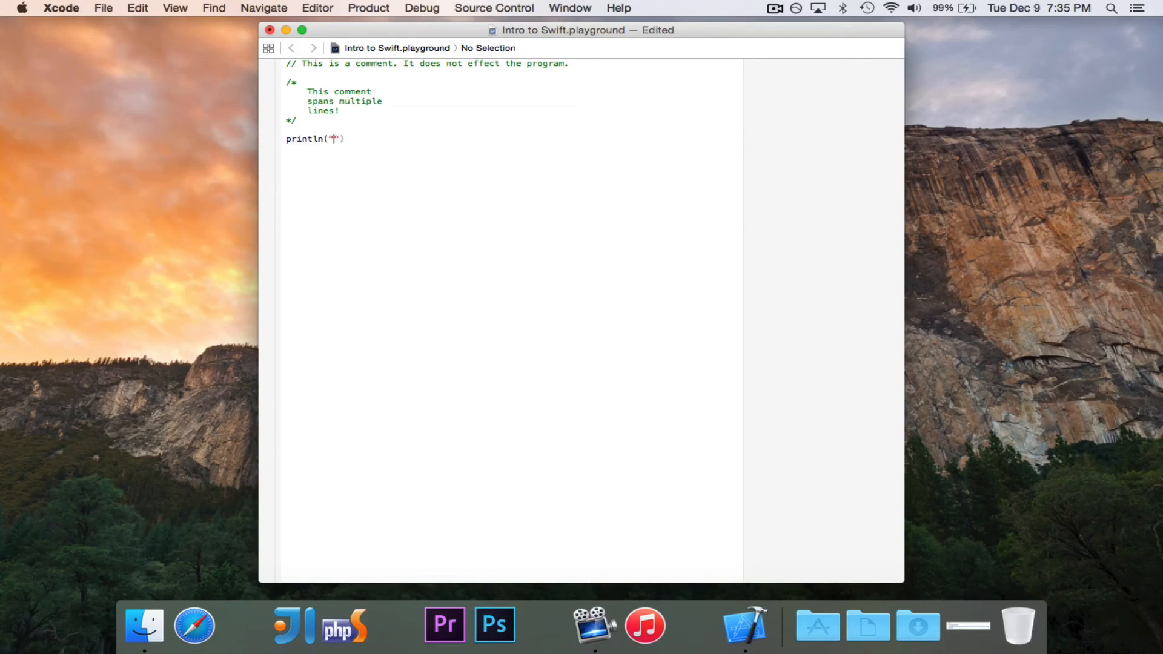
Finish the line as println("Hello") with no trailing semicolon, showing Hello in the sidebar.
type("Hello\");")
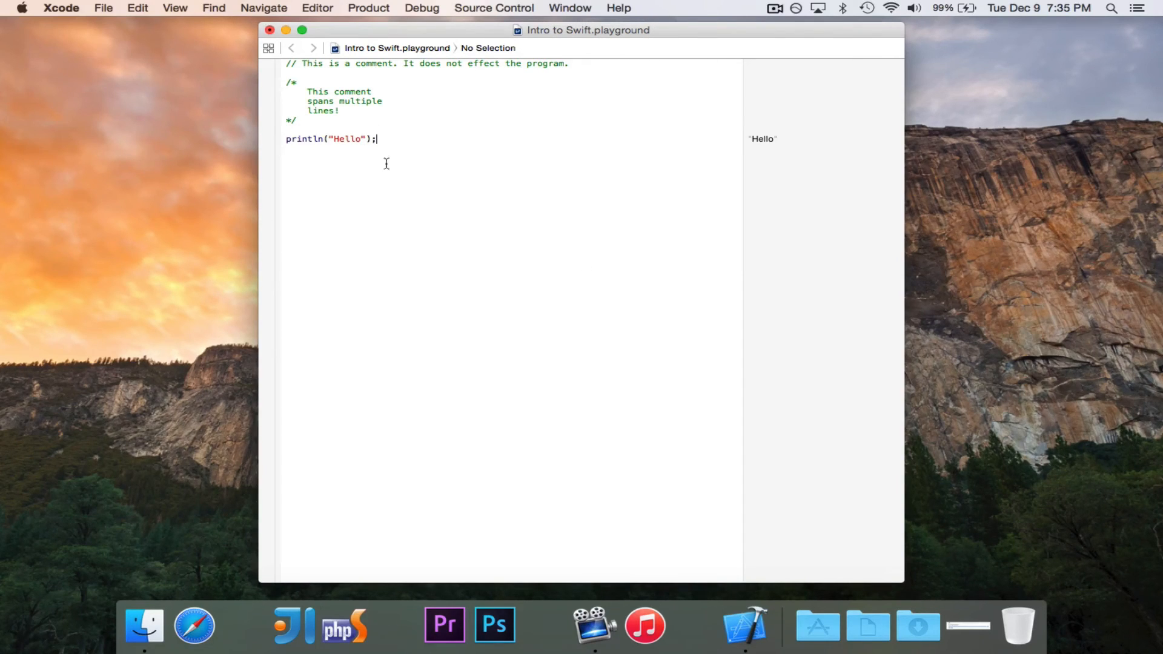
mouse_move(820, 161)
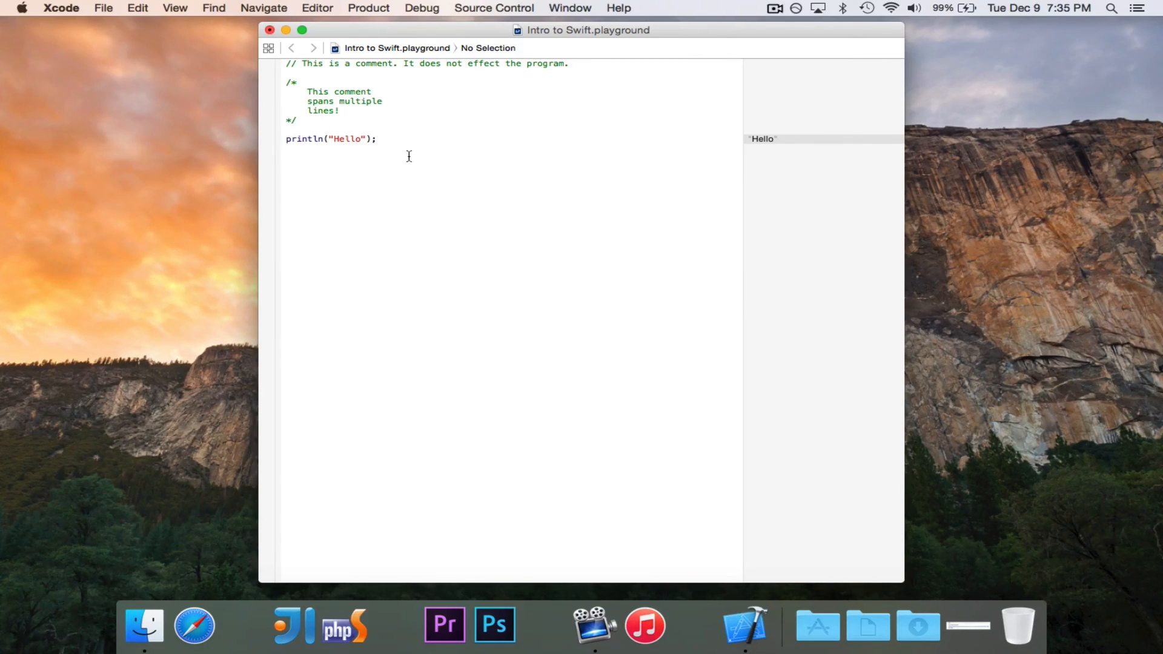
left_click(377, 138)
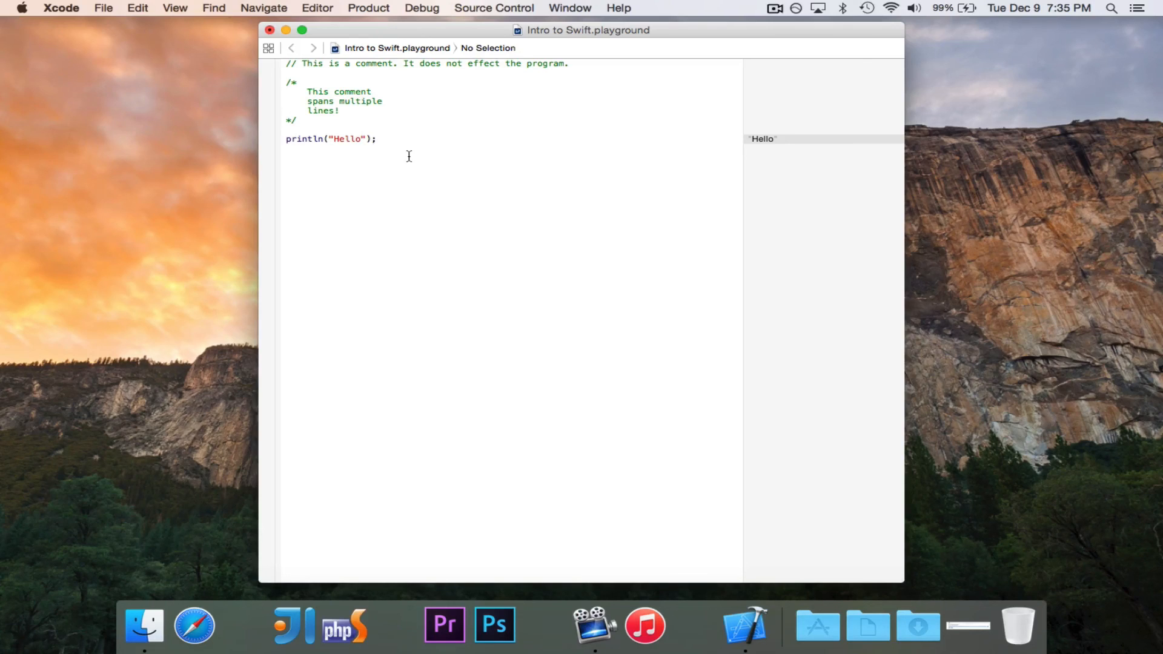
key("backspace")
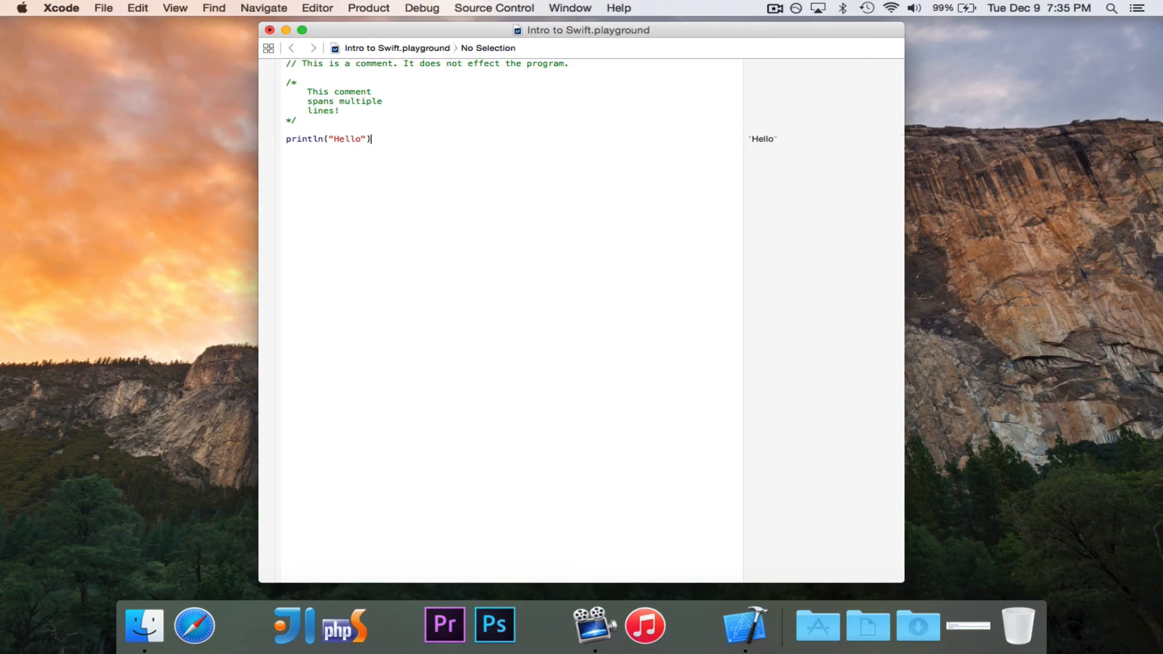
mouse_move(481, 213)
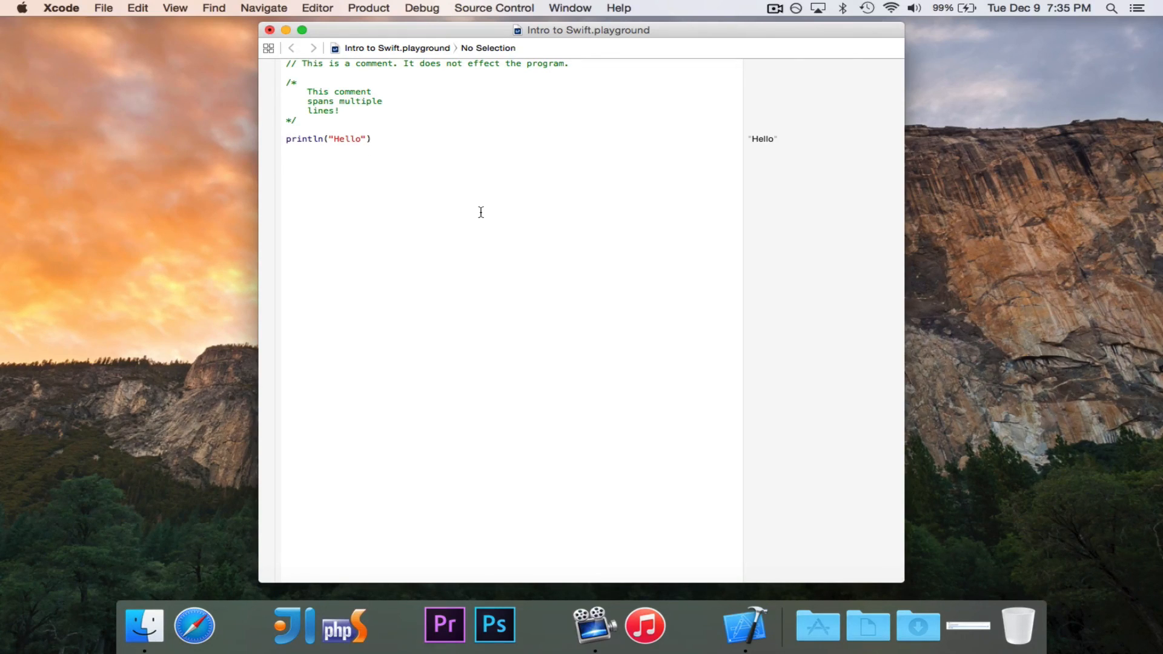
Extend the string to "Hello, world!" so the sidebar shows Hello, world!
left_click(371, 138)
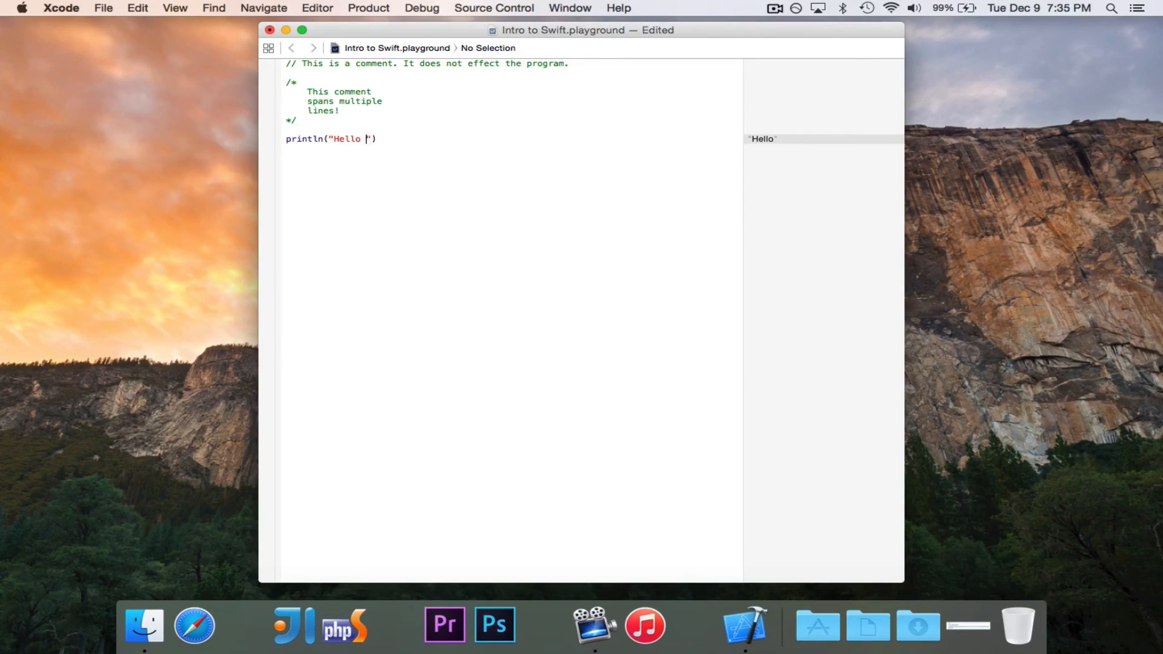
type(", world!")
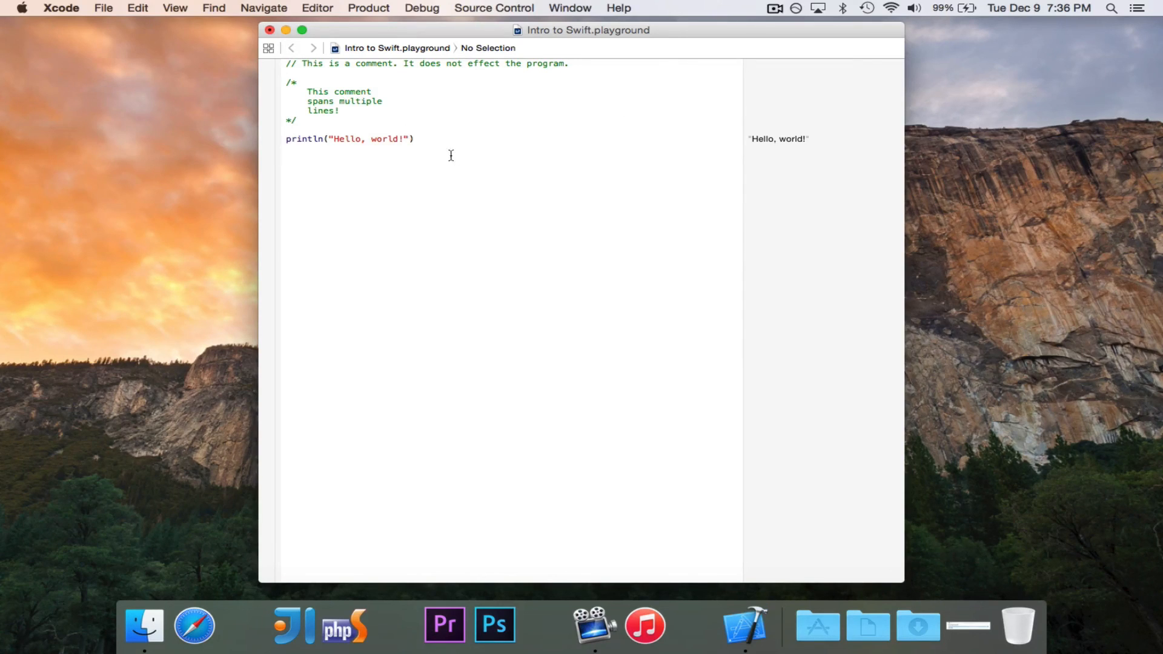
mouse_move(815, 138)
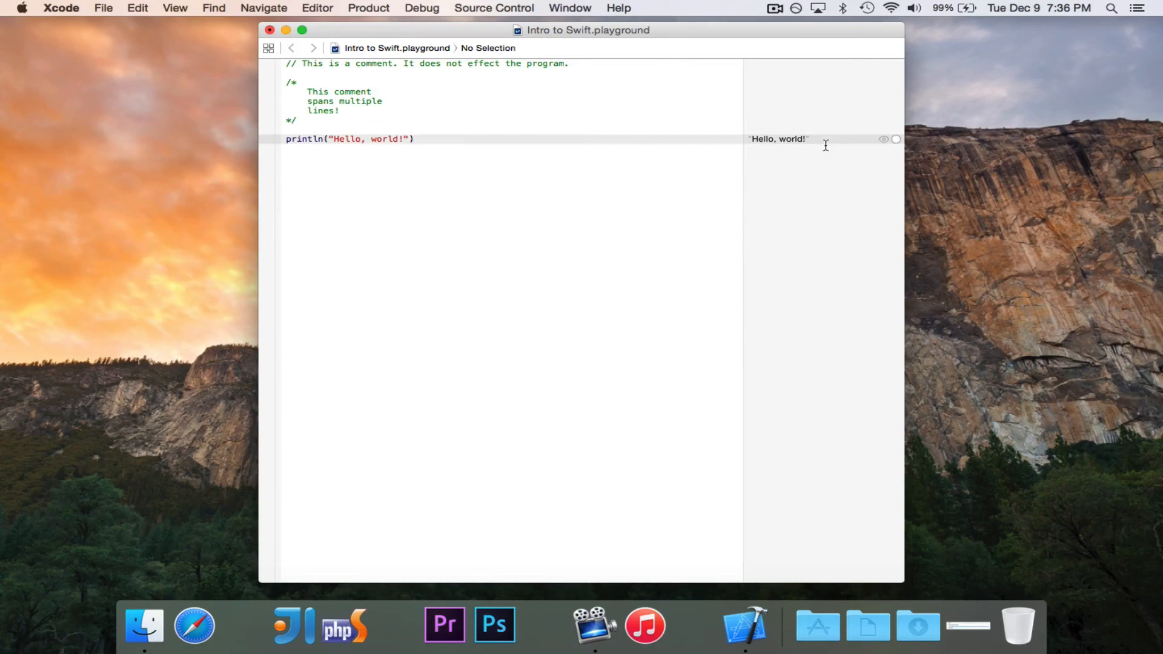
mouse_move(705, 191)
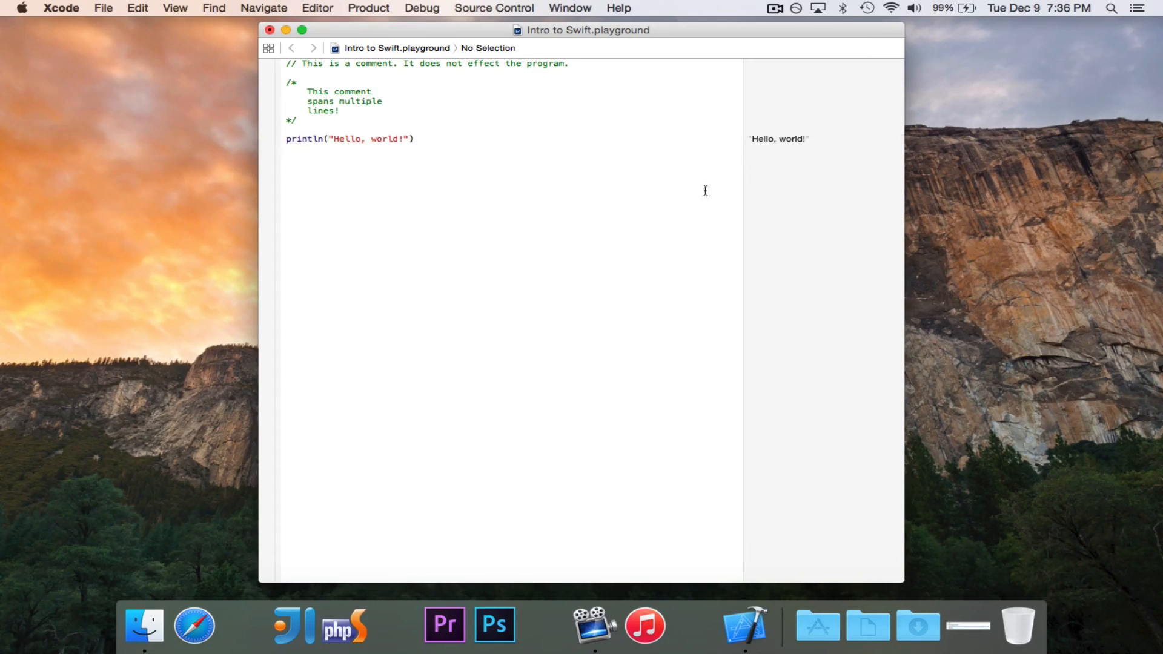
mouse_move(825, 140)
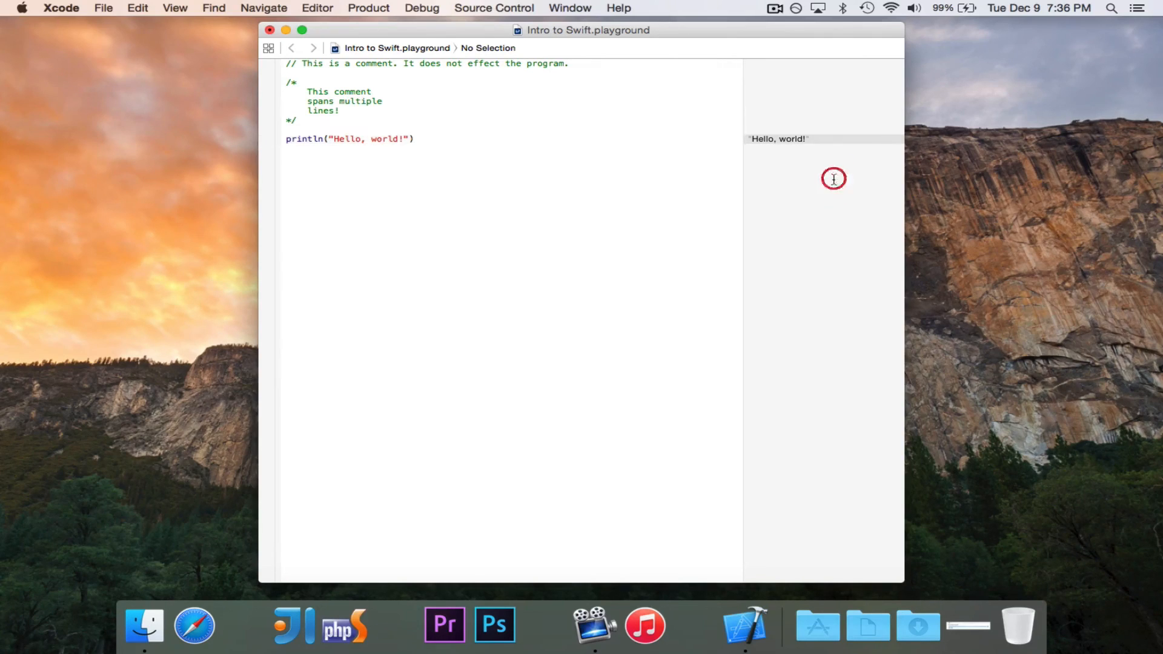
mouse_move(727, 143)
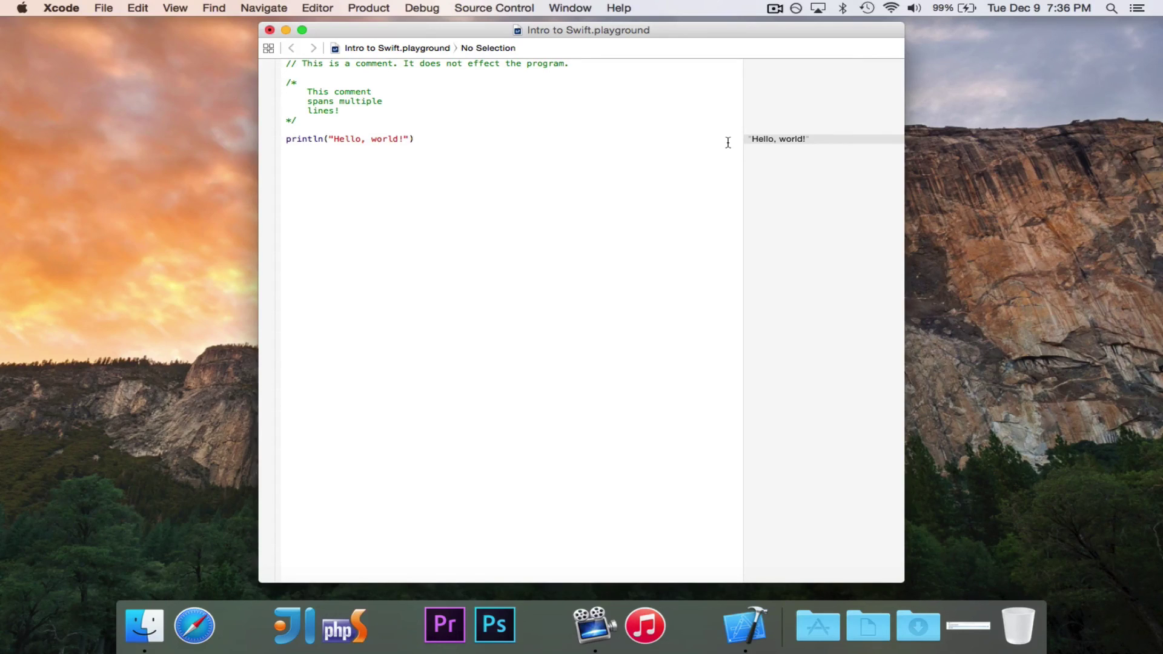
left_click(414, 138)
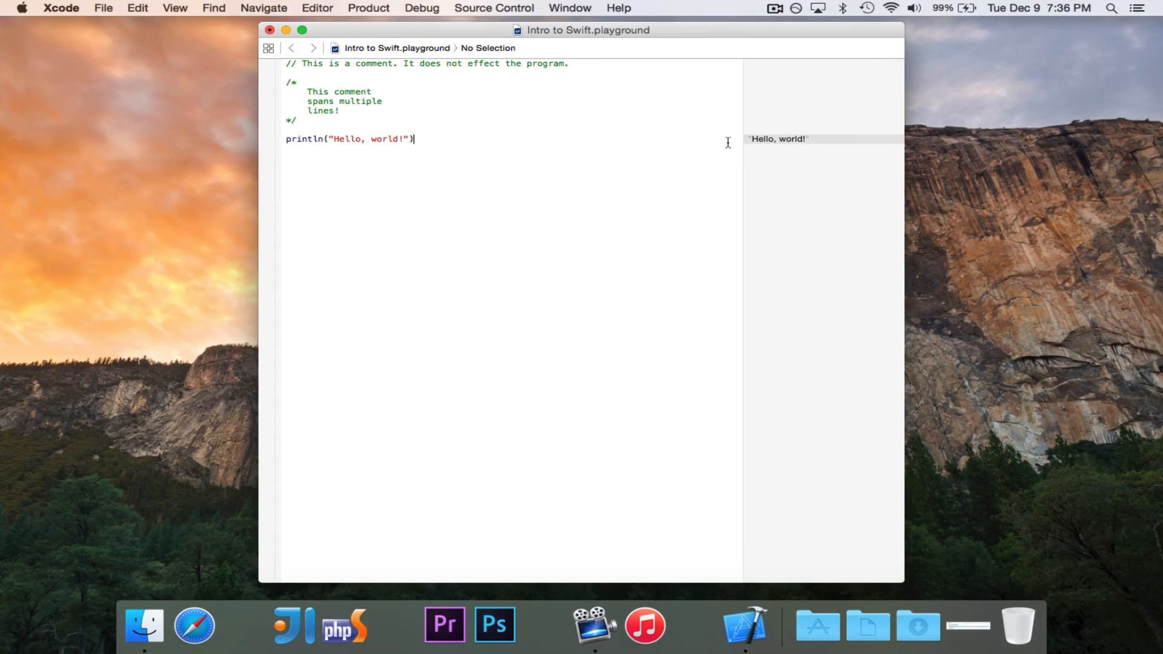